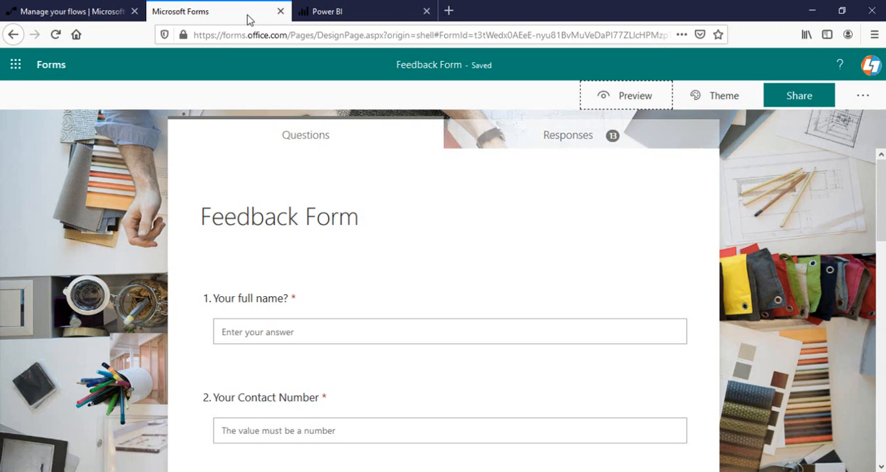
Scroll through the Feedback Form's name and contact number questions.
scroll("down", 3)
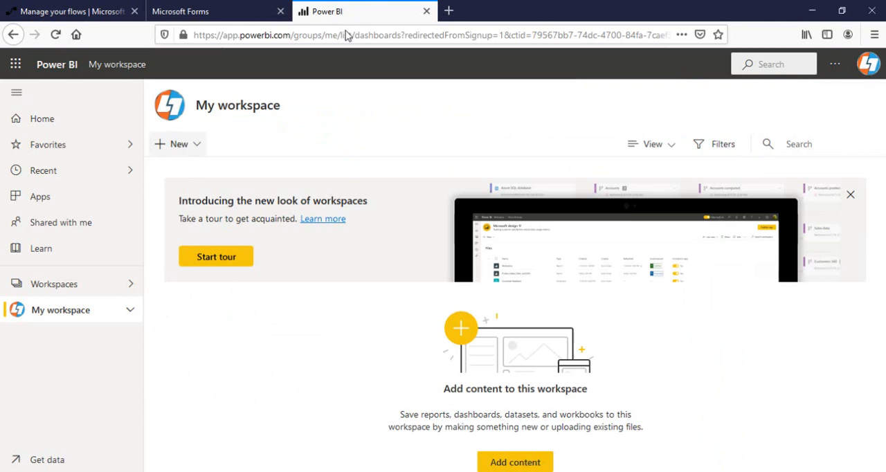
mouse_move(272, 341)
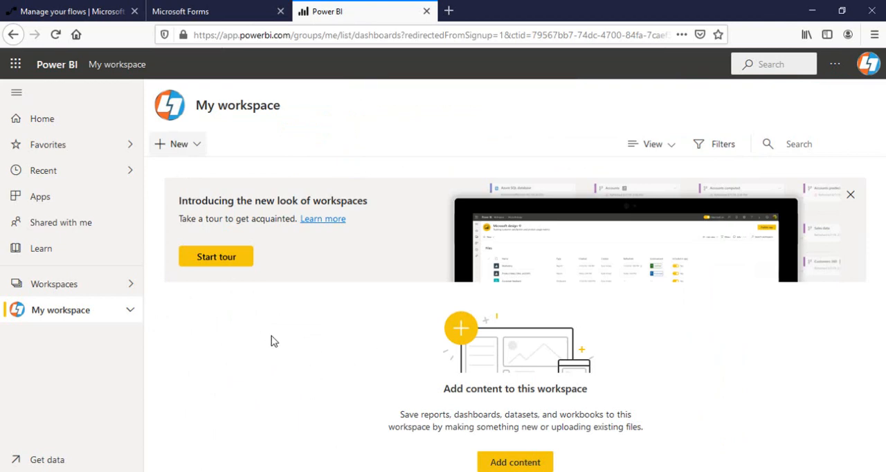
mouse_move(271, 342)
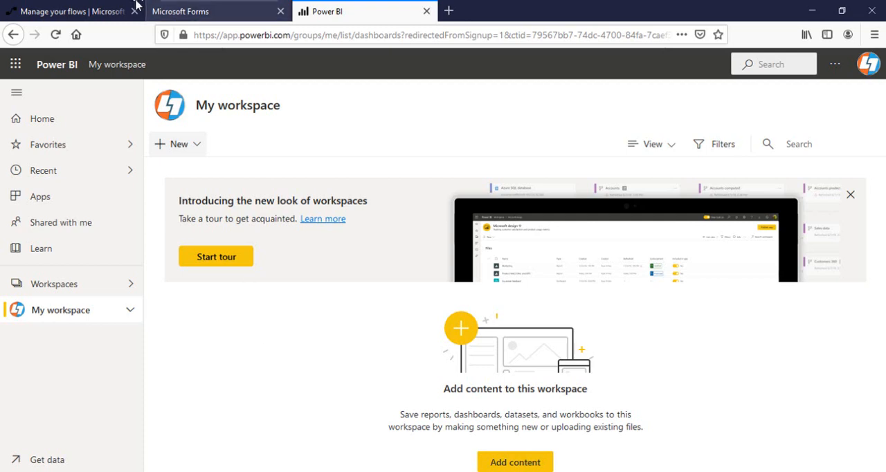
Switch to Power BI My workspace and list the + New content choices.
left_click(208, 11)
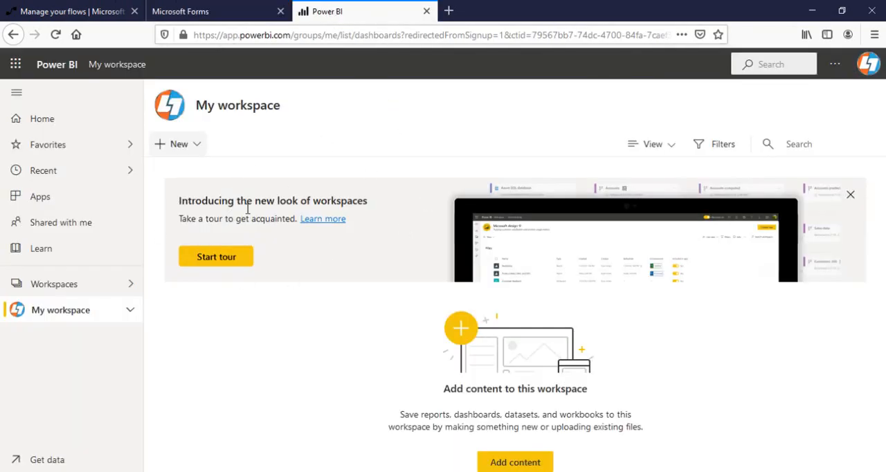
mouse_move(263, 160)
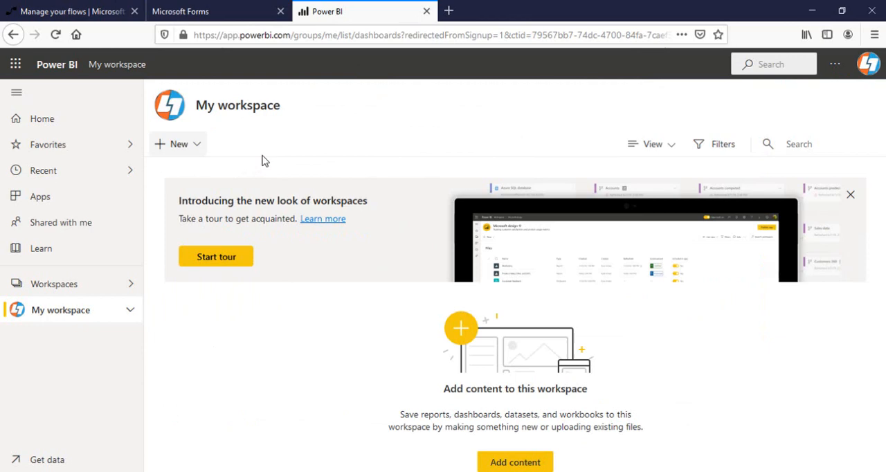
mouse_move(279, 137)
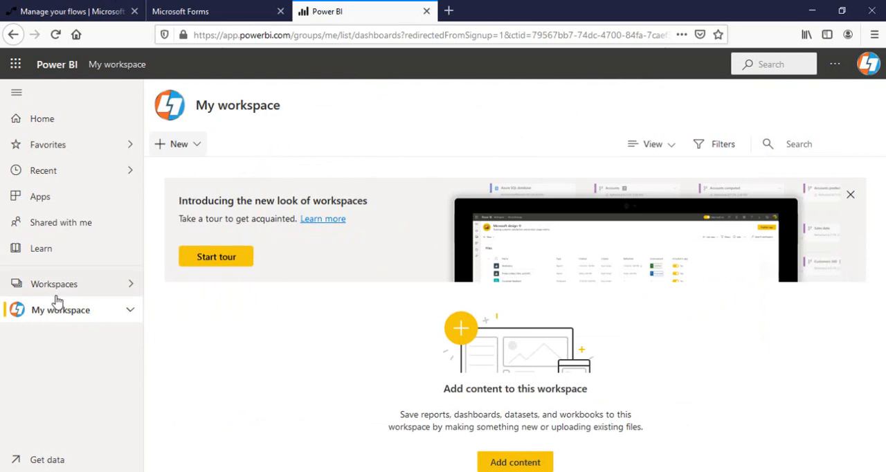
mouse_move(74, 311)
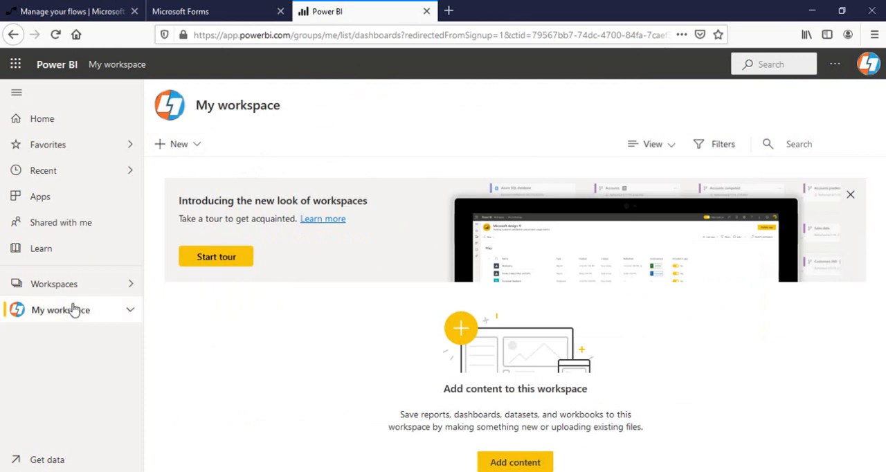
mouse_move(130, 288)
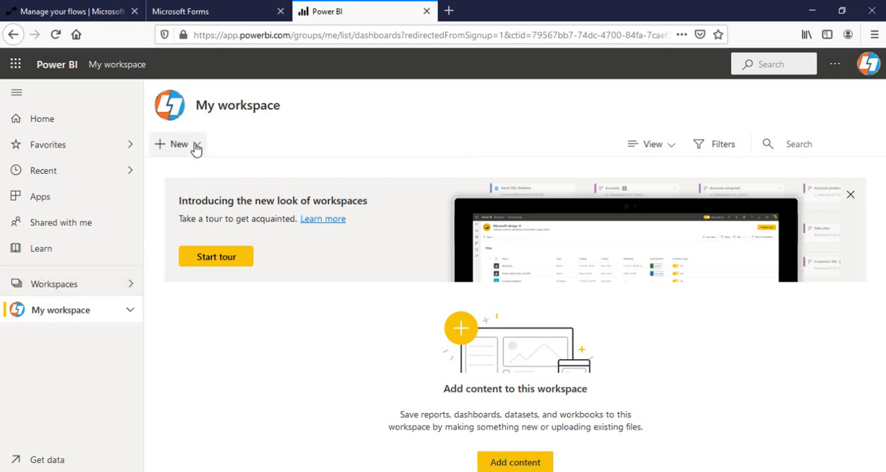
left_click(177, 144)
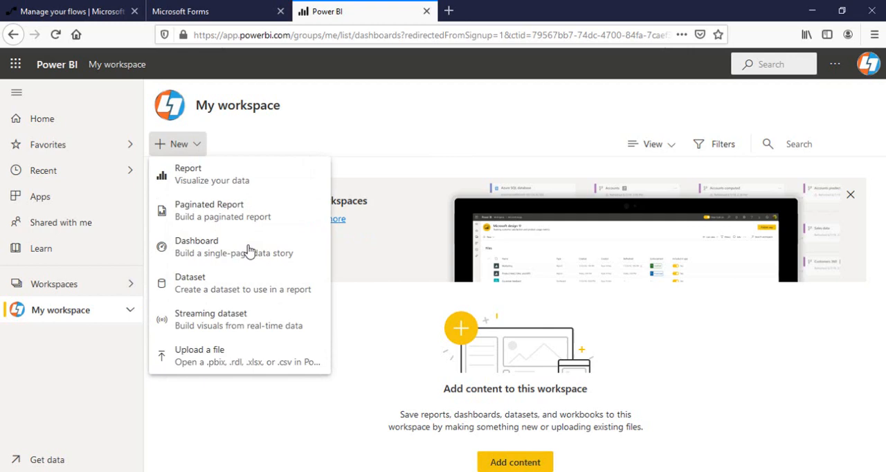
mouse_move(203, 320)
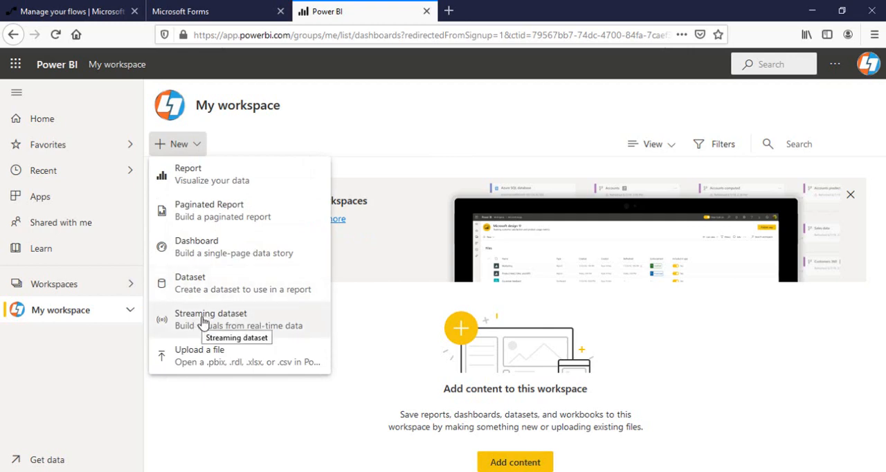
Start an API streaming dataset named 'Form Responses'.
left_click(210, 316)
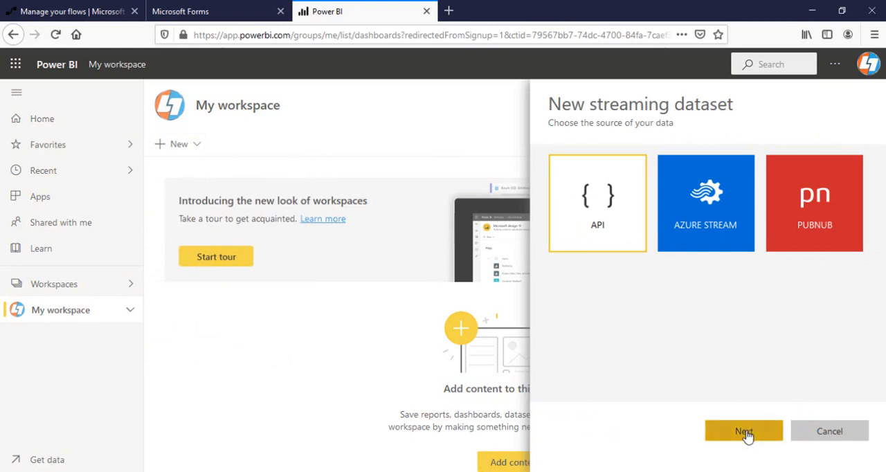
left_click(743, 430)
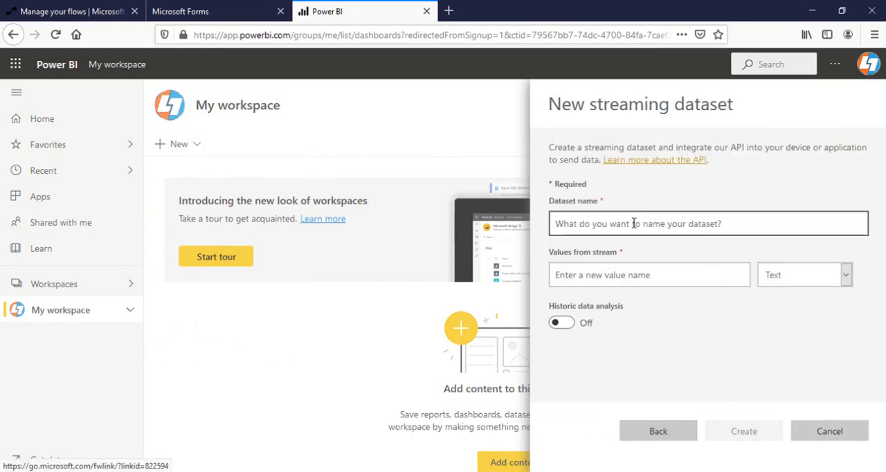
left_click(706, 223)
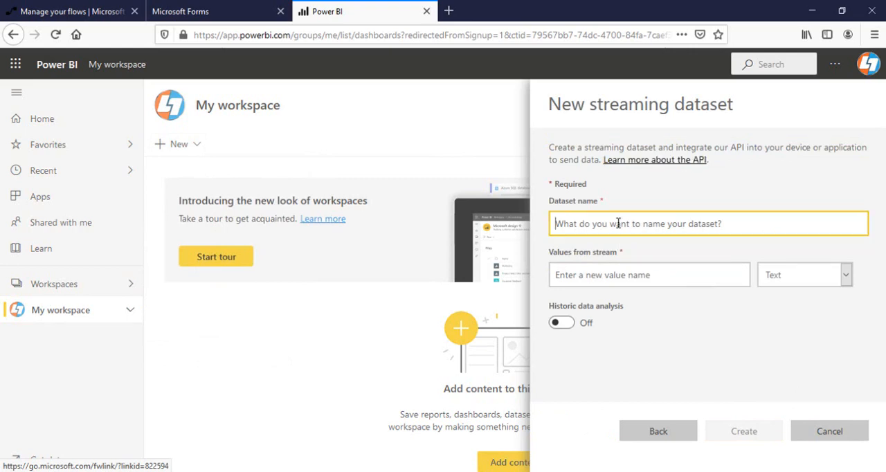
type("F")
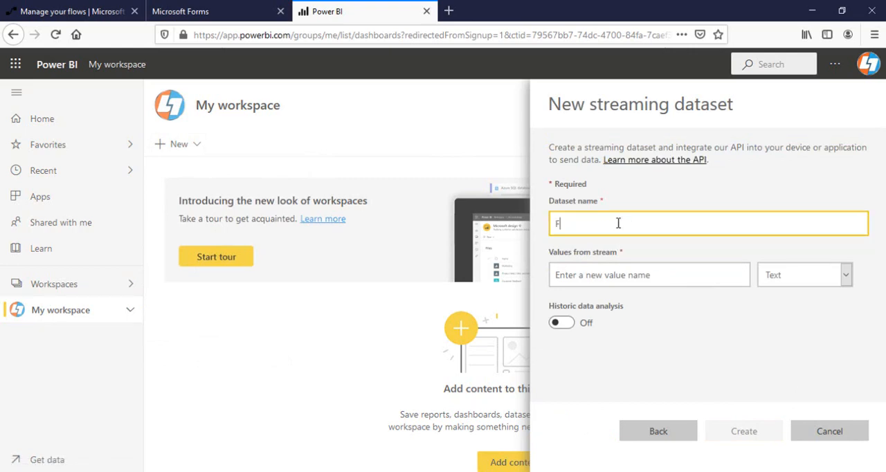
type("orm")
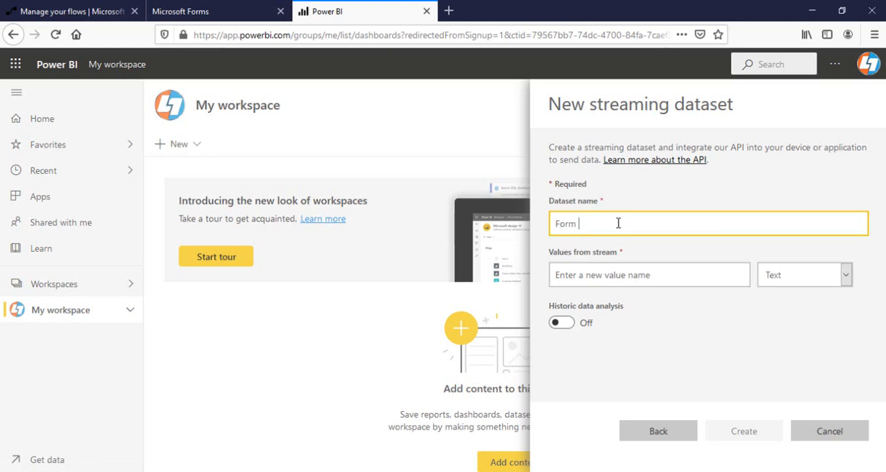
type("Respons")
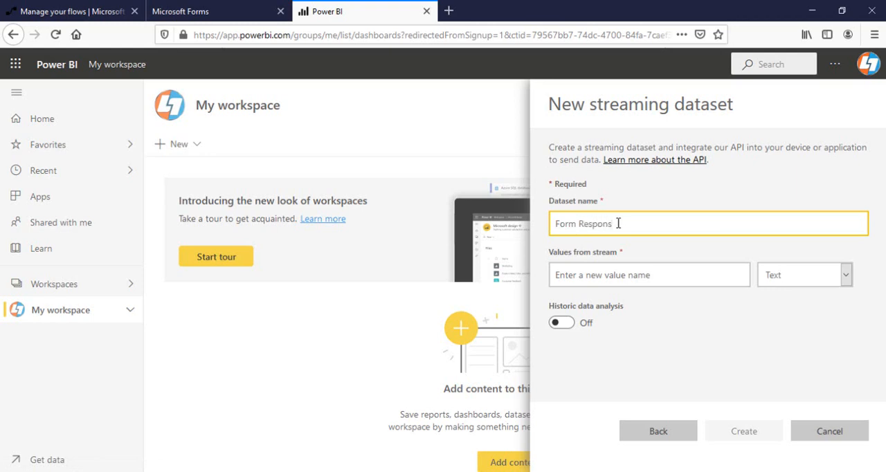
type("es")
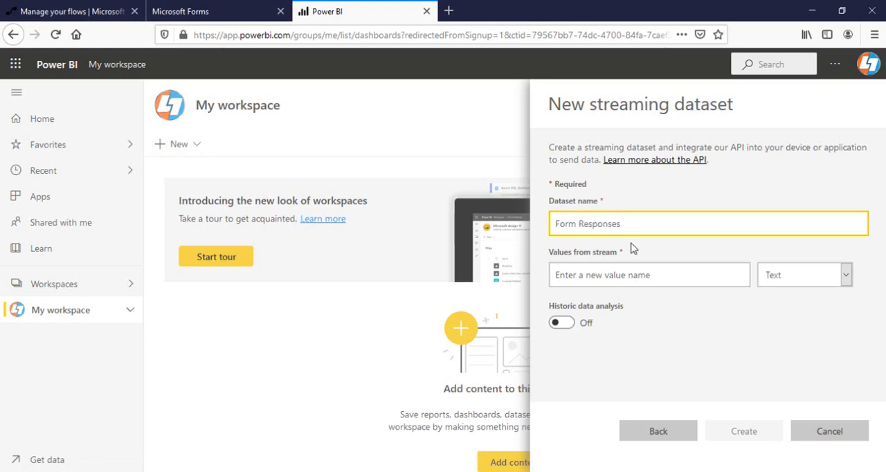
mouse_move(605, 264)
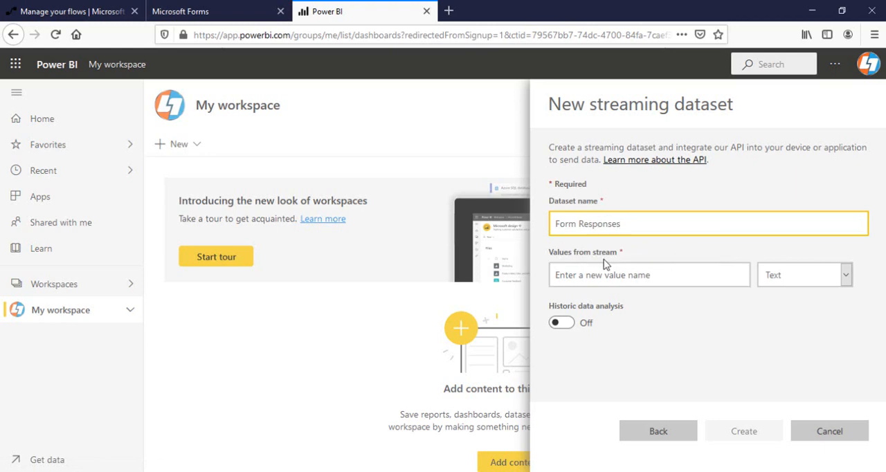
Add stream values for full name as Text and 'Your Contact Number' as Number, copied from the form.
left_click(649, 274)
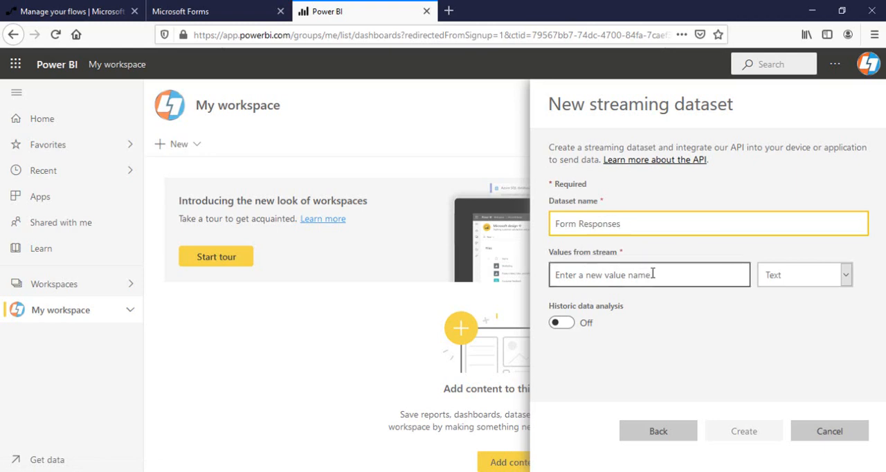
left_click(201, 11)
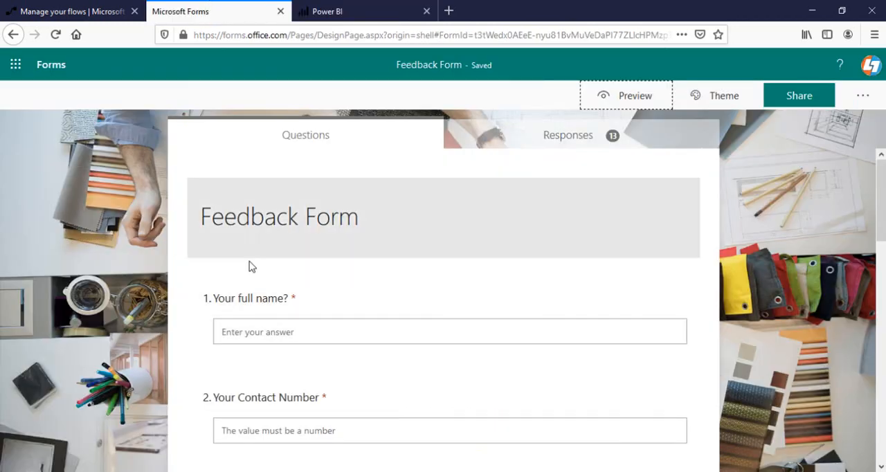
left_click(257, 299)
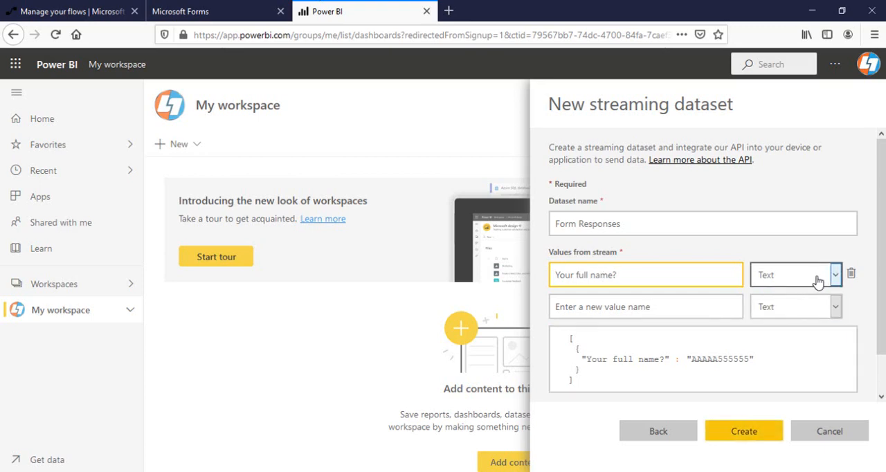
left_click(208, 11)
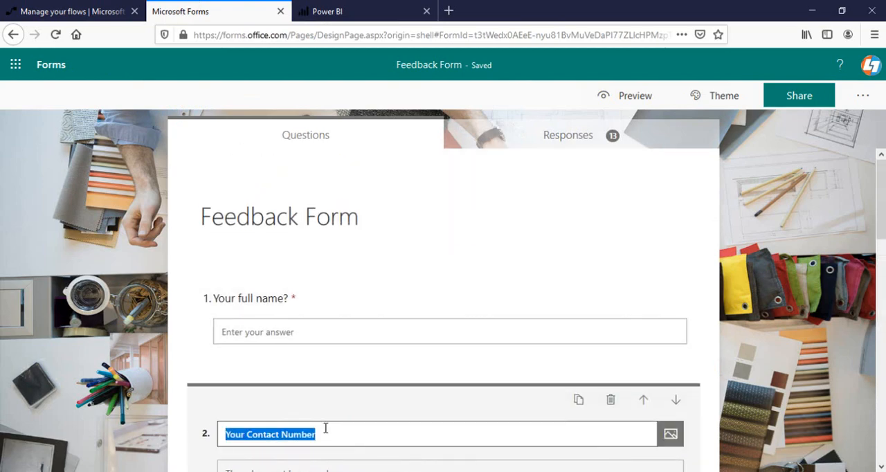
left_click(338, 11)
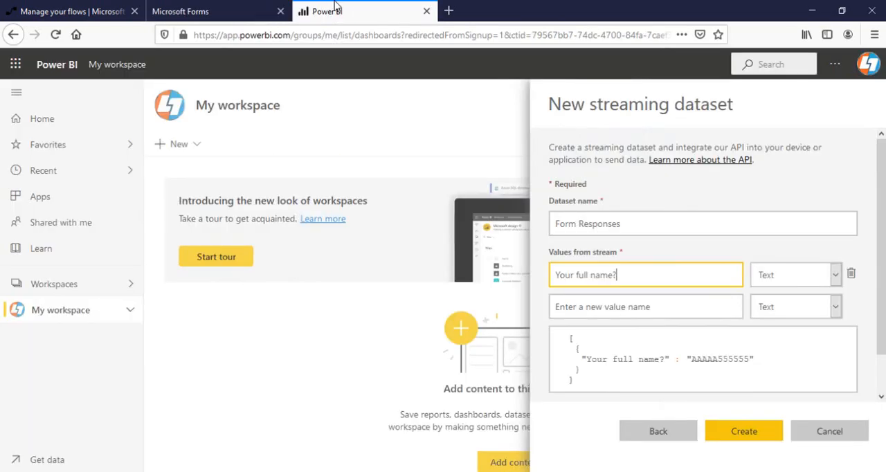
type("Your Contact Number")
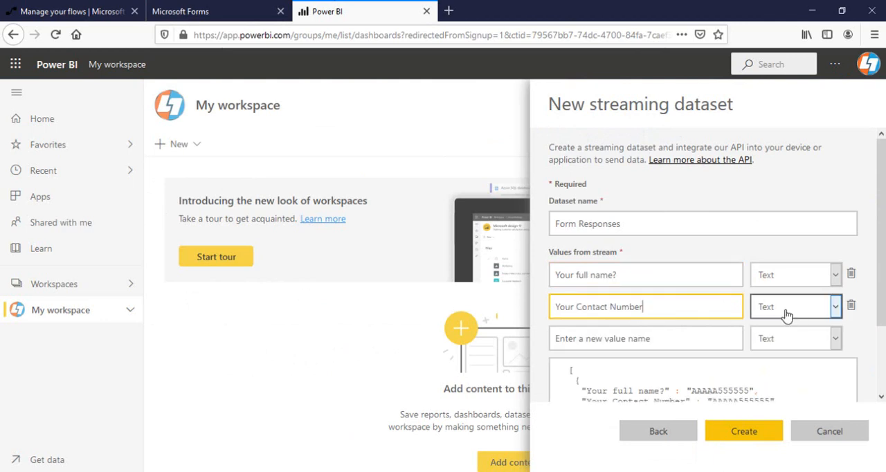
left_click(795, 308)
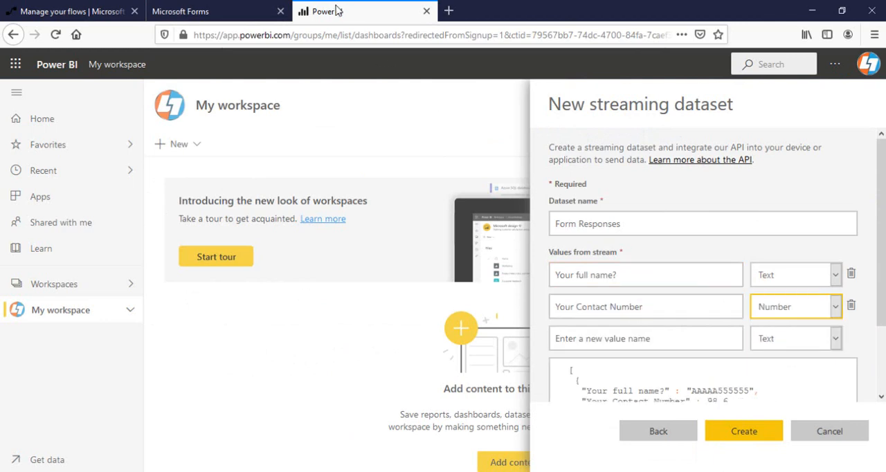
Add 'Date of attendance?' as a DateTime value and return for the training question.
left_click(205, 11)
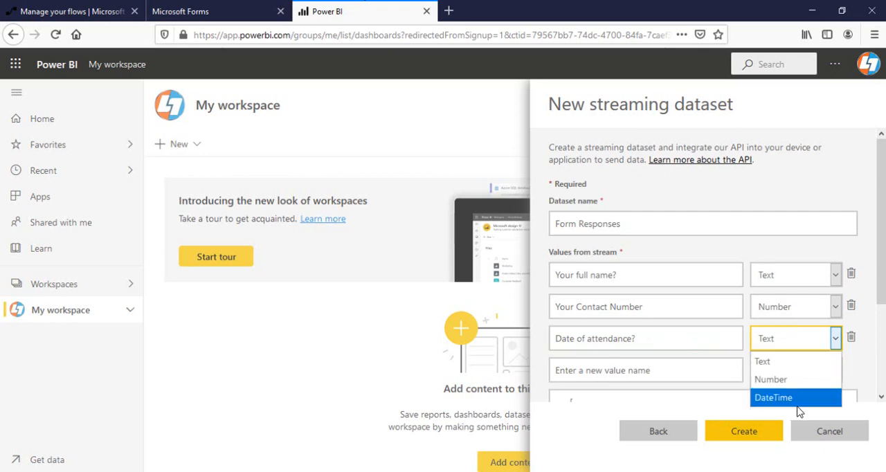
left_click(208, 11)
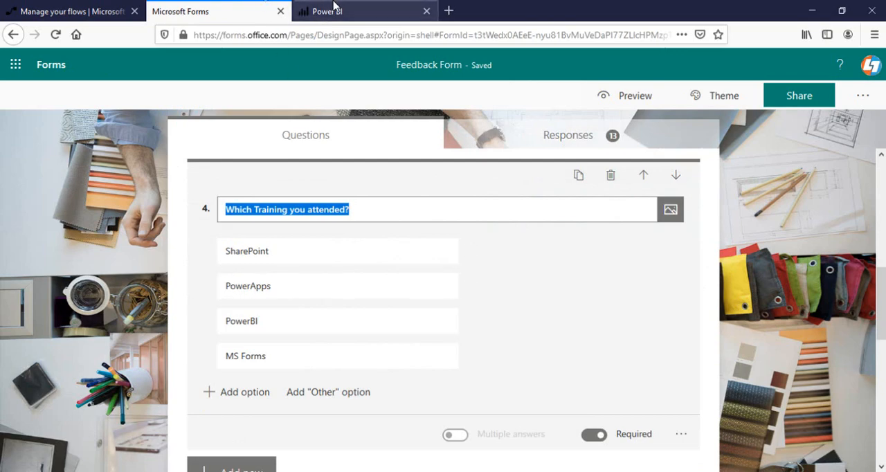
left_click(340, 12)
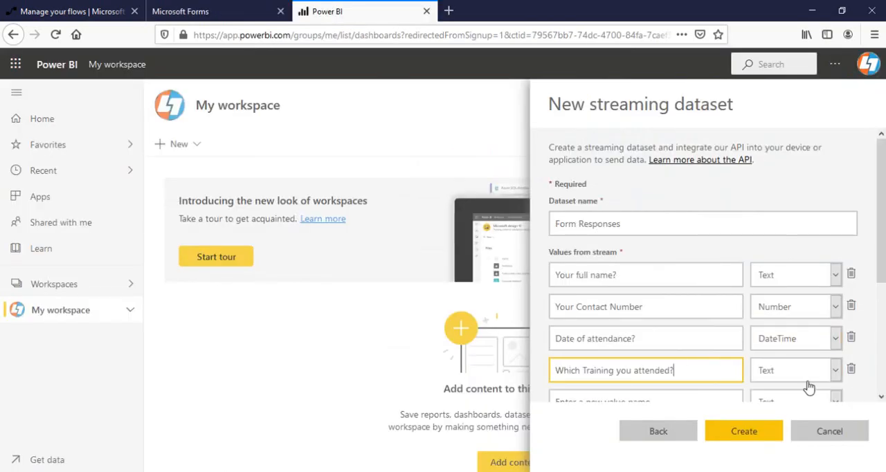
Add 'Was it helpful?', 'how likely you rate this Training?' (numeric) and 'Prefer Training time for future?' values.
scroll("down", 3)
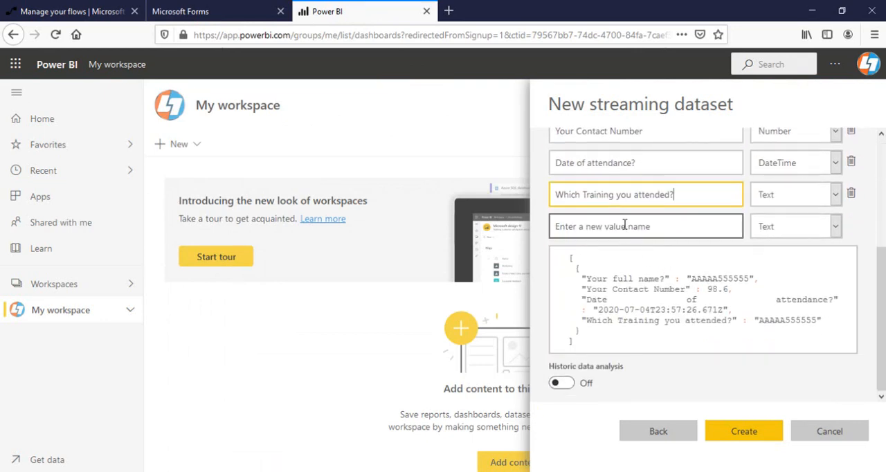
type("Was it helpful?")
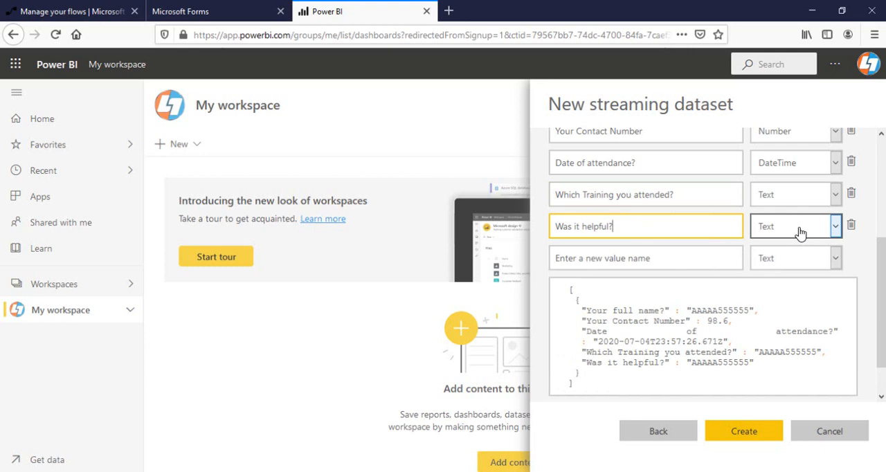
left_click(201, 11)
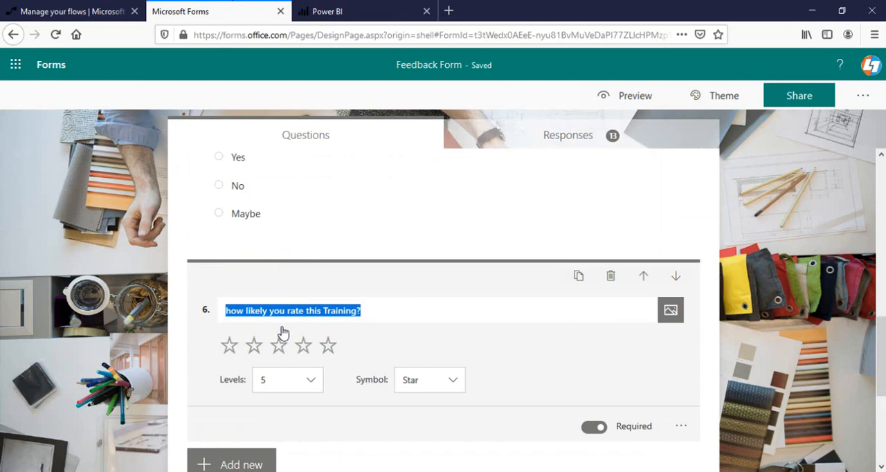
left_click(330, 11)
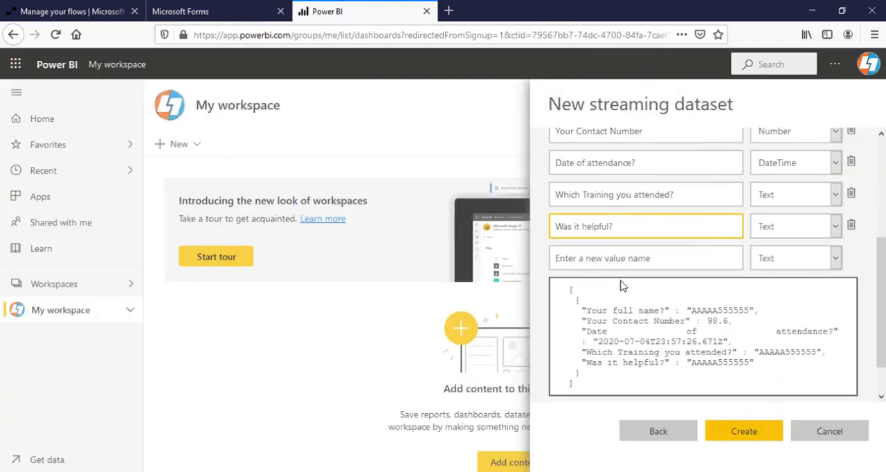
type("how likely you rate this Training?")
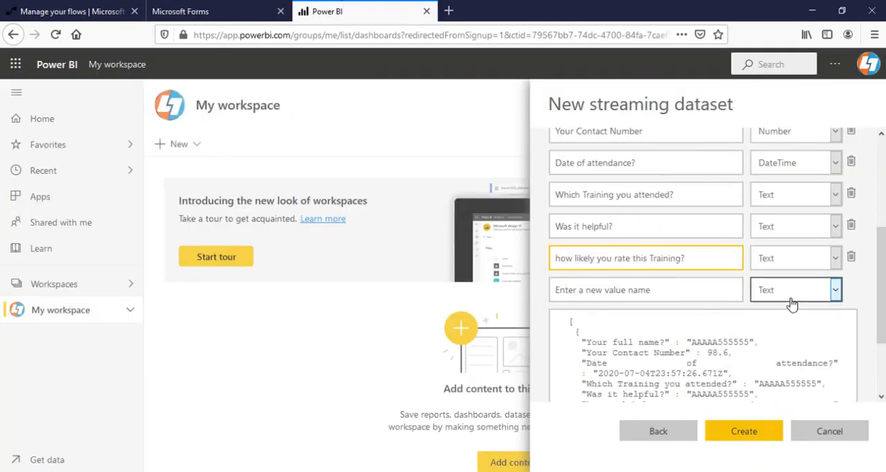
left_click(200, 11)
type("Prefer Training time for future?")
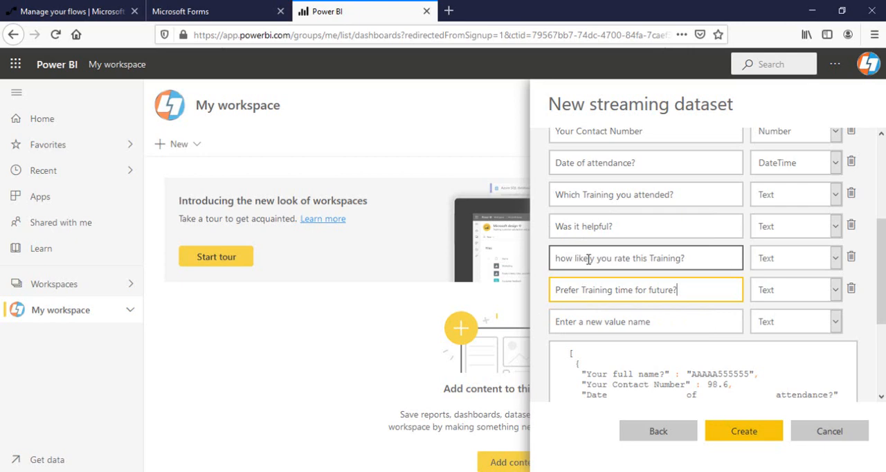
left_click(831, 258)
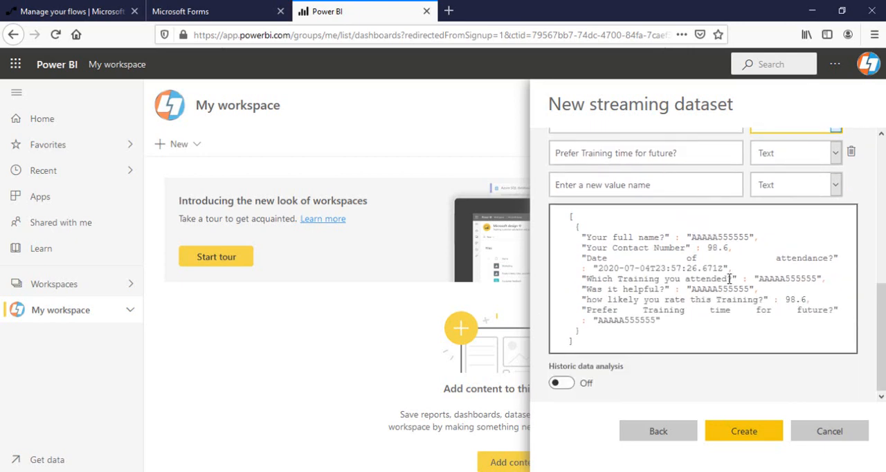
mouse_move(562, 384)
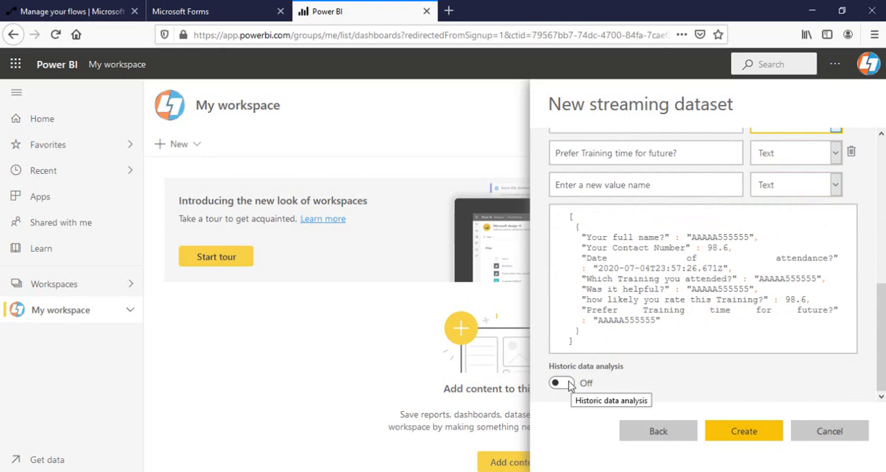
Turn Historic data analysis on and create the Form Responses dataset.
left_click(562, 382)
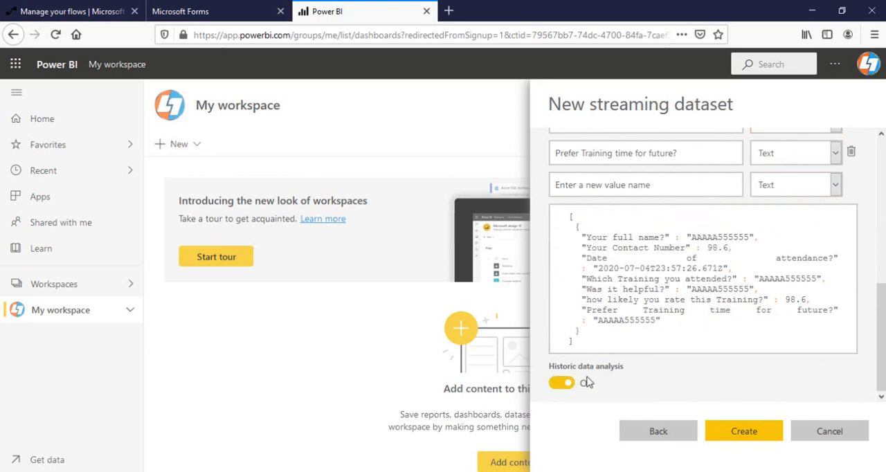
left_click(562, 384)
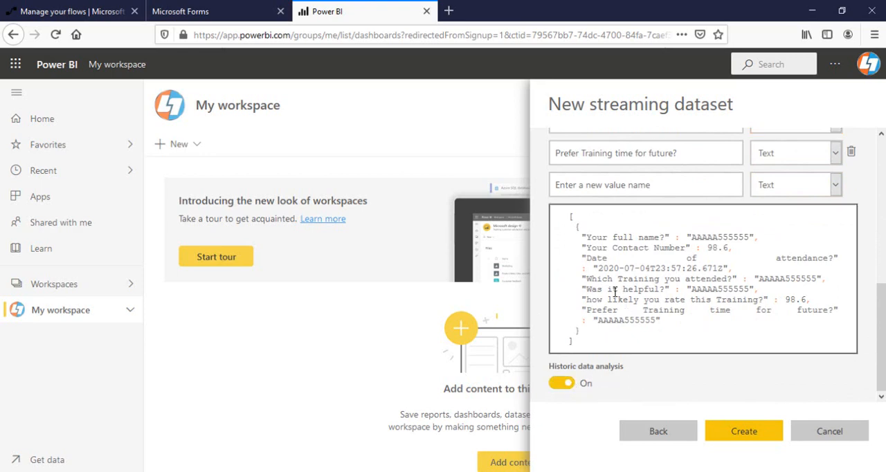
mouse_move(744, 432)
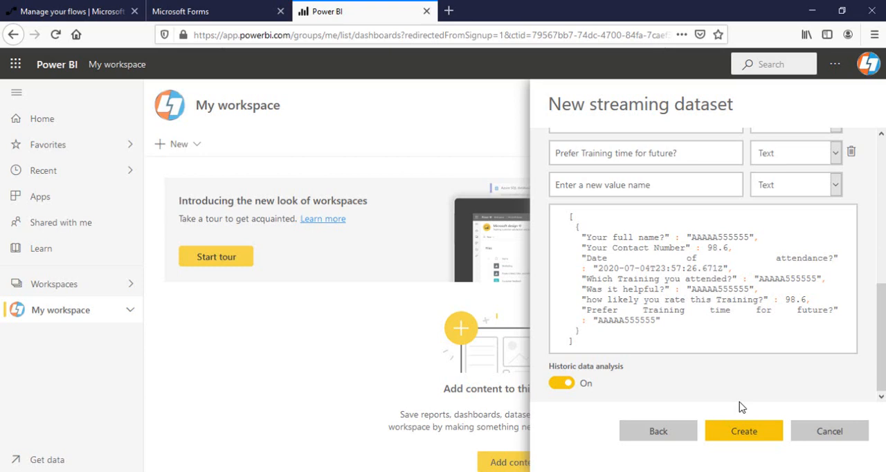
left_click(722, 430)
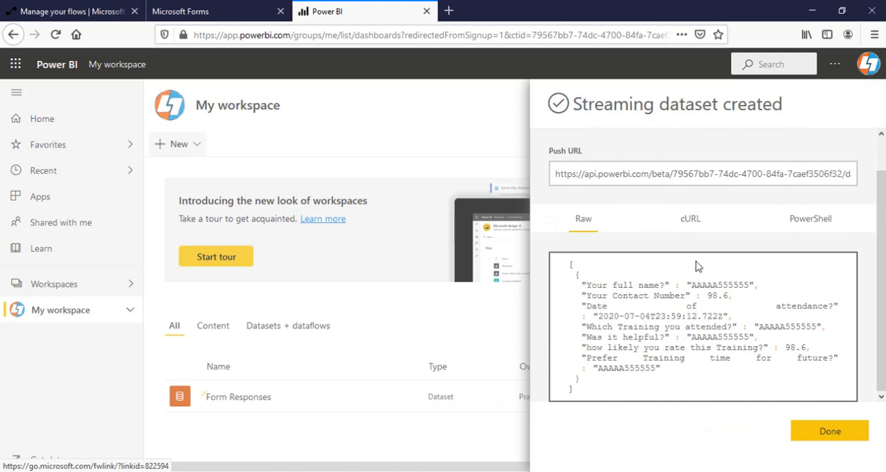
mouse_move(803, 228)
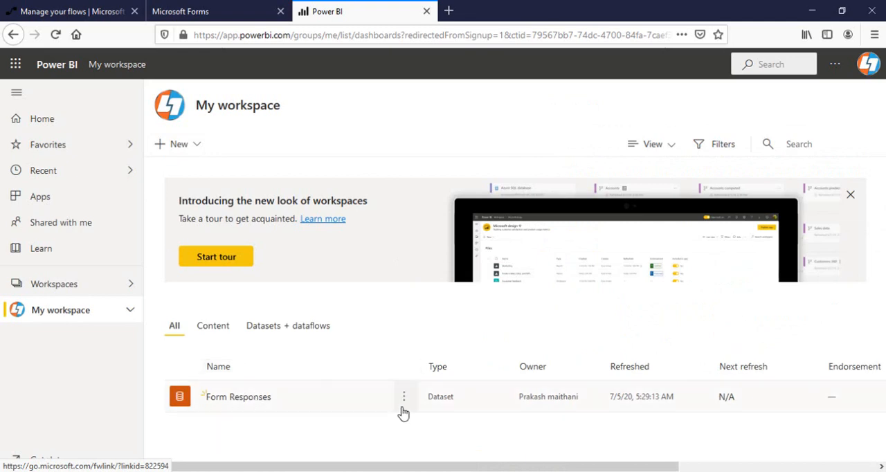
Create a report from Form Responses with a pie chart counting attendance dates.
left_click(404, 396)
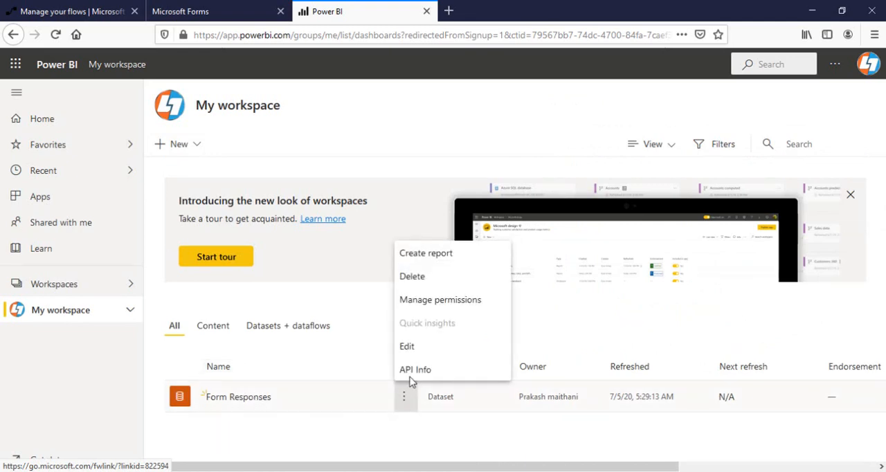
mouse_move(431, 258)
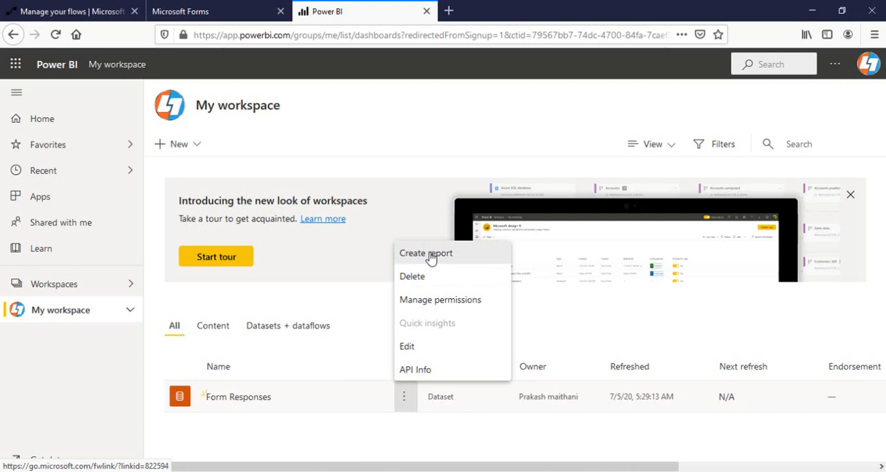
left_click(425, 252)
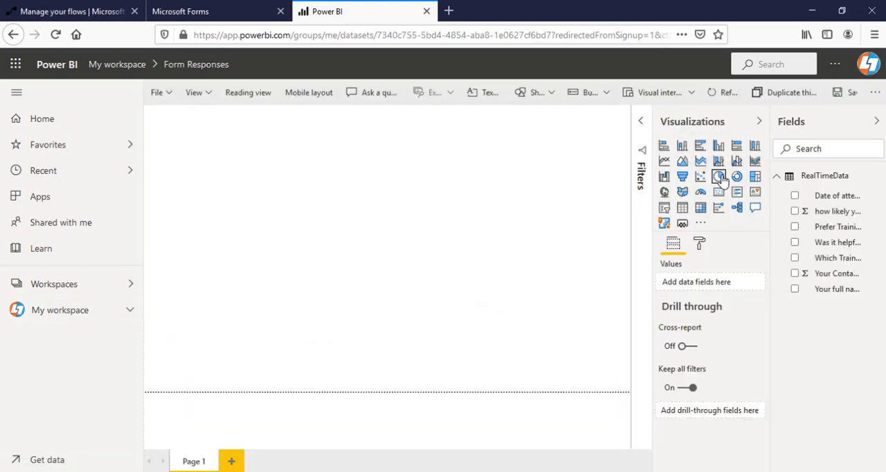
left_click(719, 178)
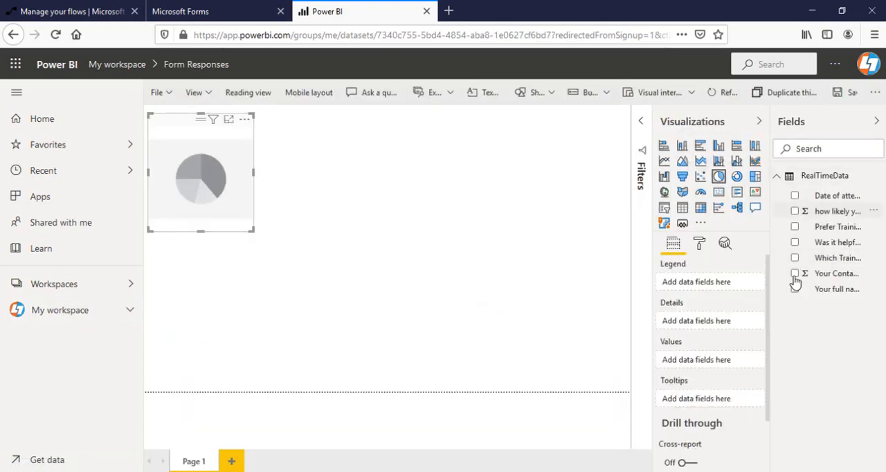
scroll("down", 3)
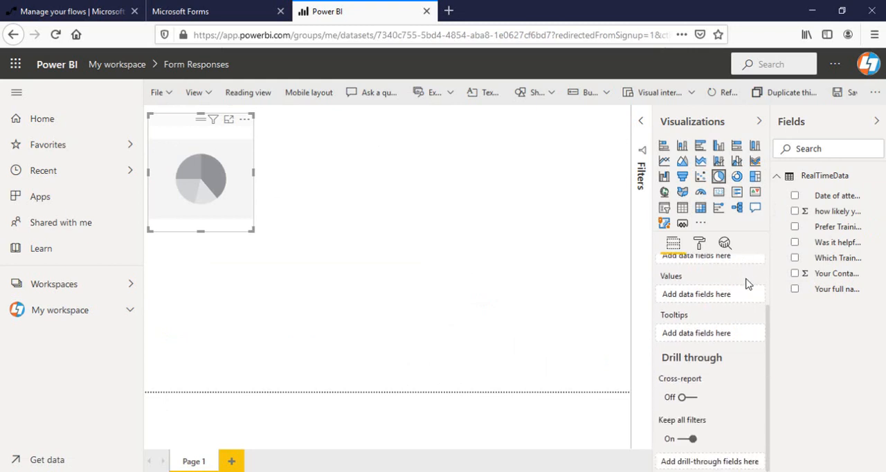
mouse_move(847, 196)
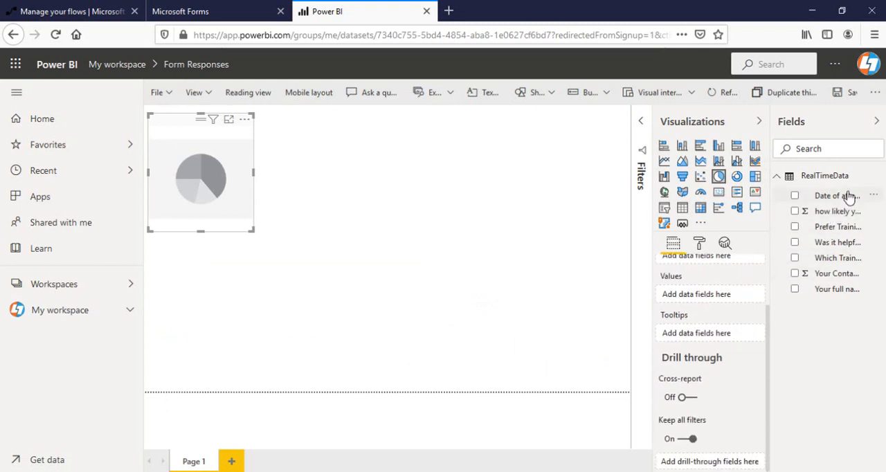
mouse_move(827, 241)
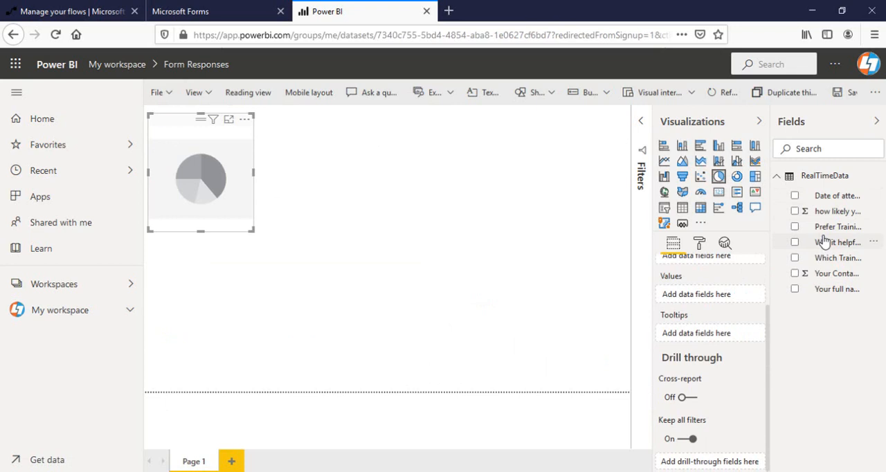
mouse_move(838, 210)
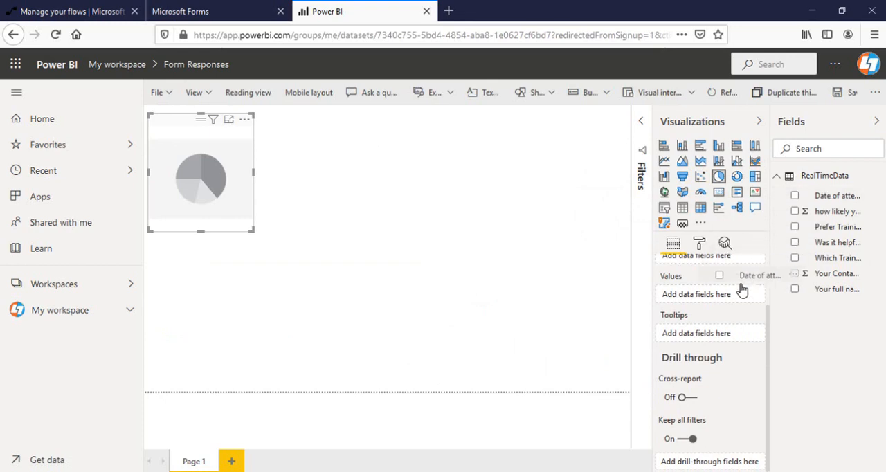
left_click(795, 195)
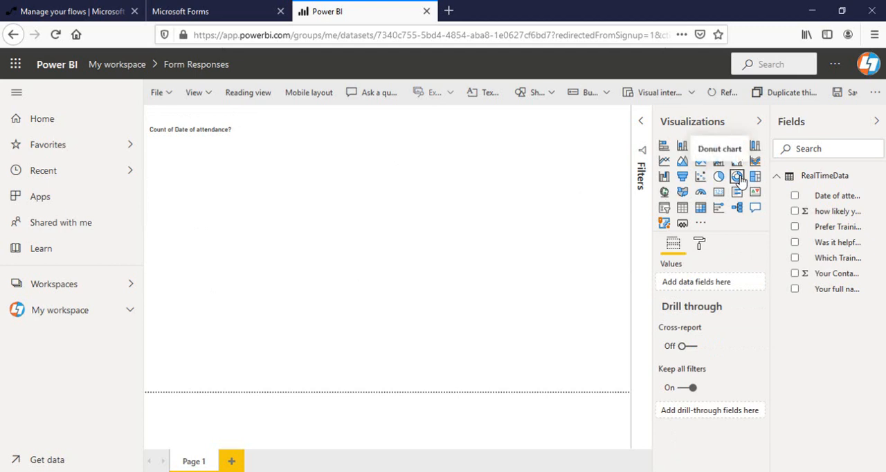
Add a donut chart counting 'Was it helpful?' and a chart of trainings attended, then begin saving.
left_click(736, 177)
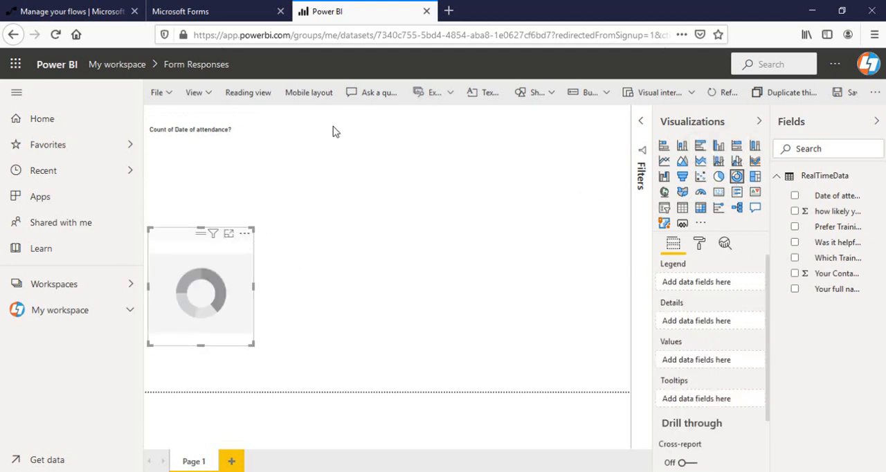
mouse_move(817, 235)
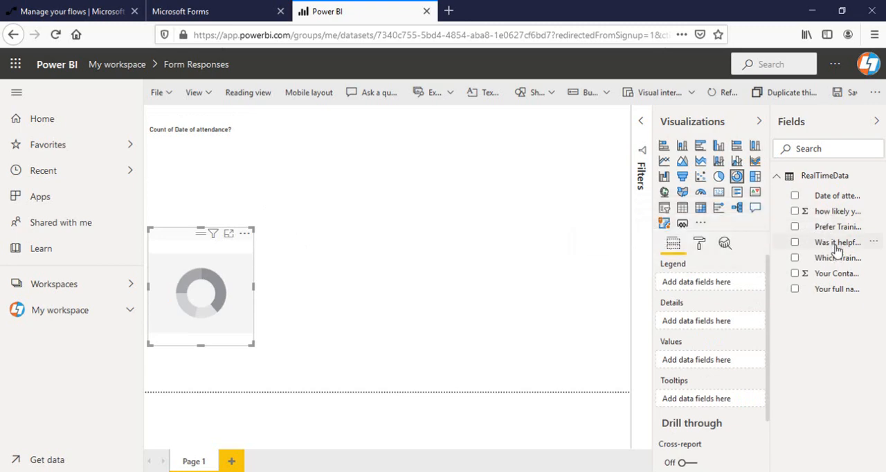
left_click(794, 241)
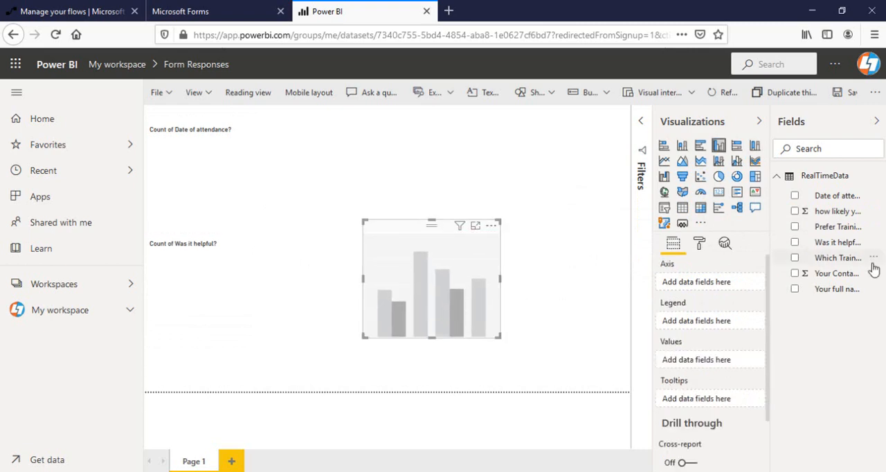
mouse_move(845, 269)
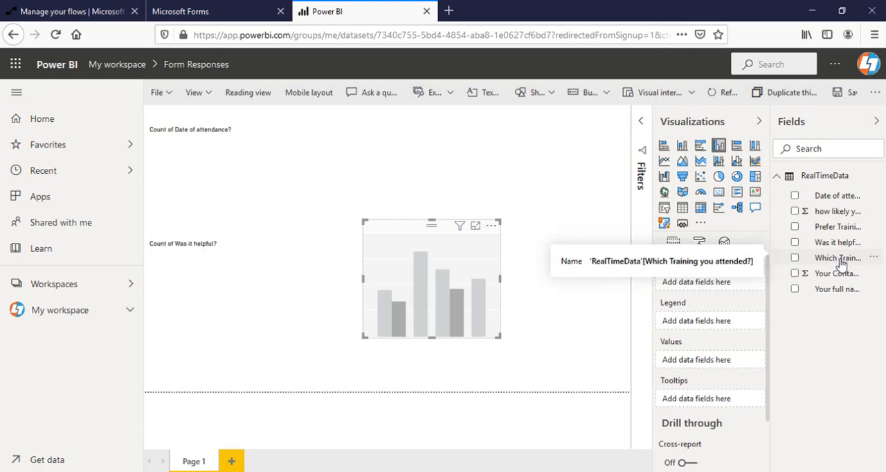
left_click_drag(837, 258, 709, 359)
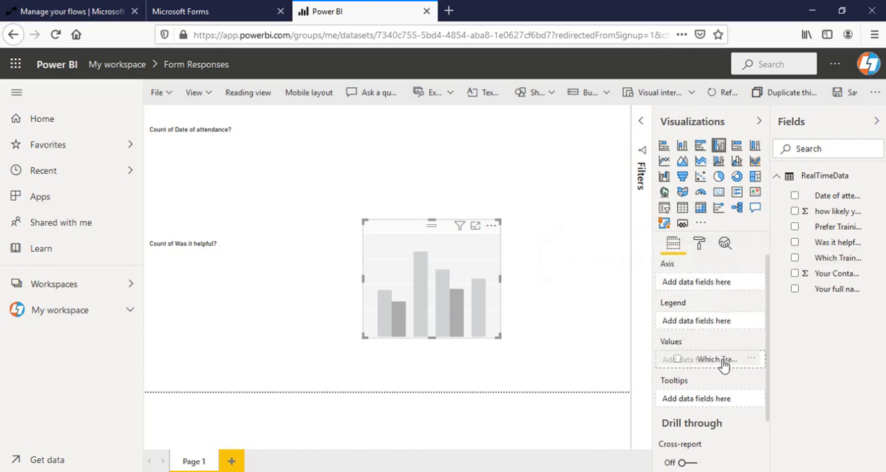
left_click(795, 257)
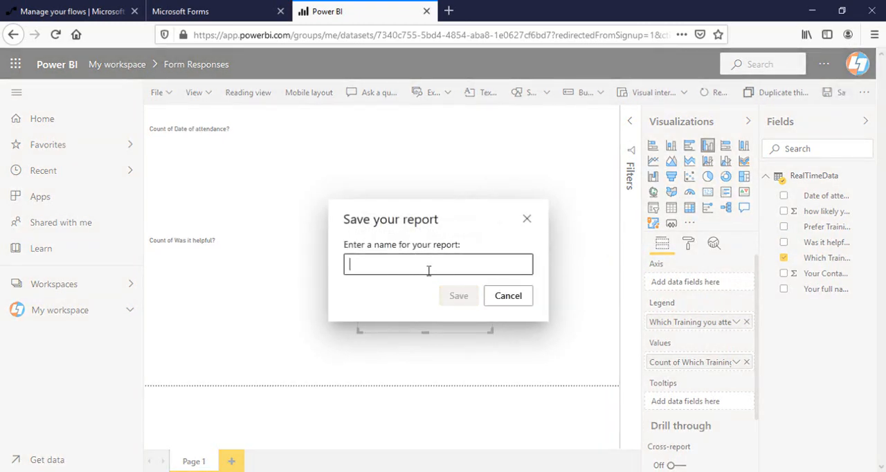
Save the report as 'Forms Responses Resport', view it in My workspace, and return to the Feedback Form.
type("Forms Responses Resport")
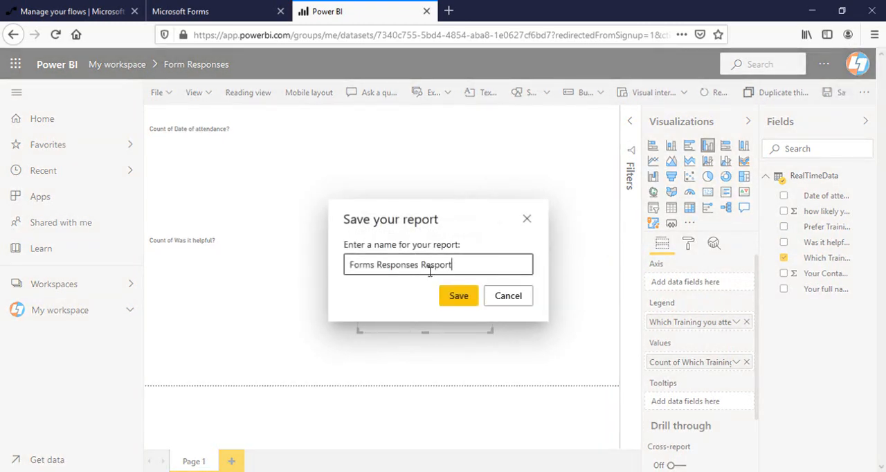
left_click(459, 296)
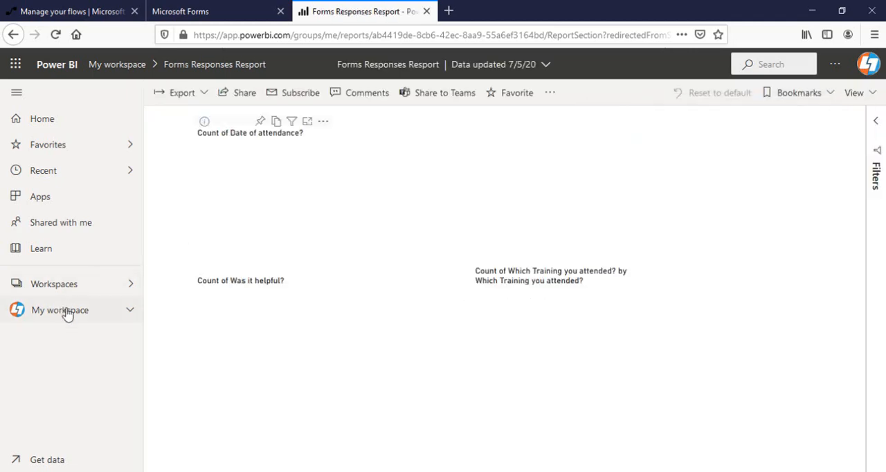
left_click(61, 310)
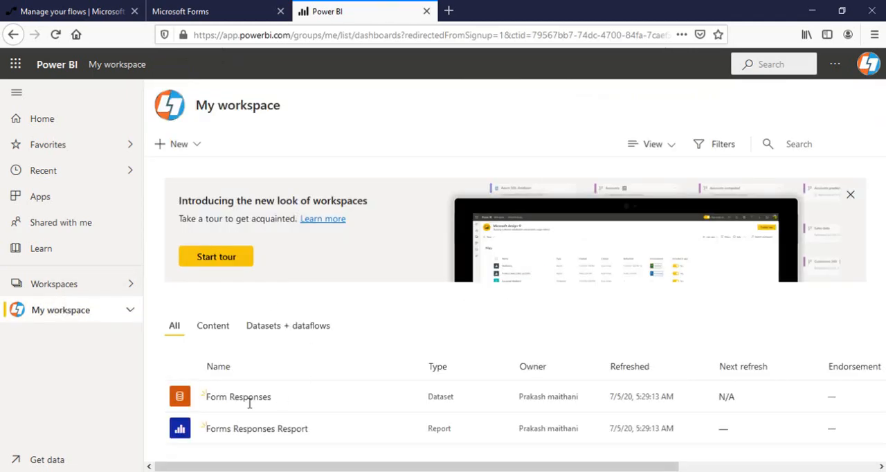
mouse_move(238, 401)
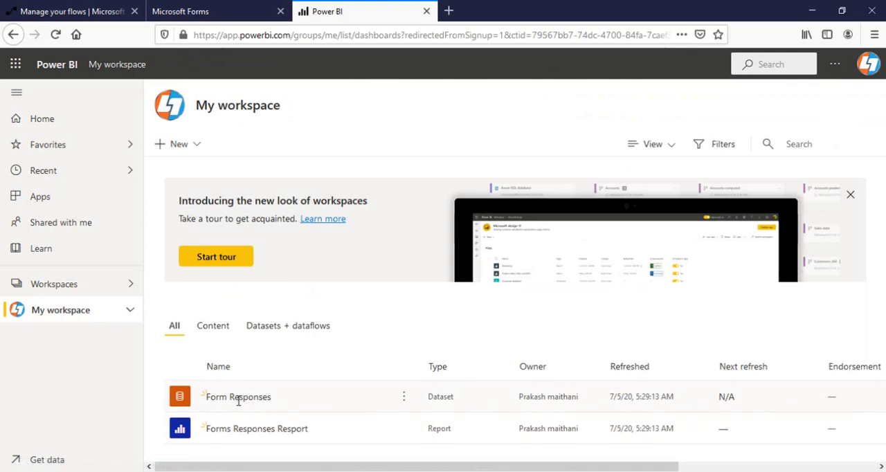
left_click(208, 11)
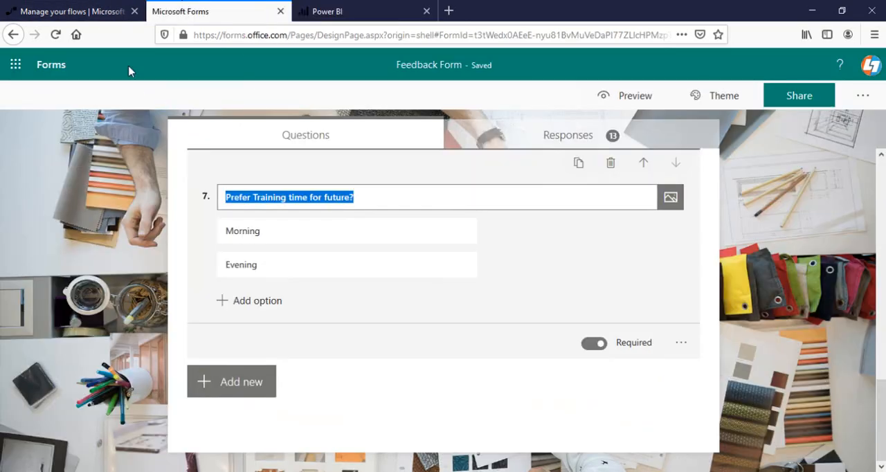
Create a blank flow named 'Forms To PowerBI' and bring up the Microsoft Forms triggers.
left_click(70, 11)
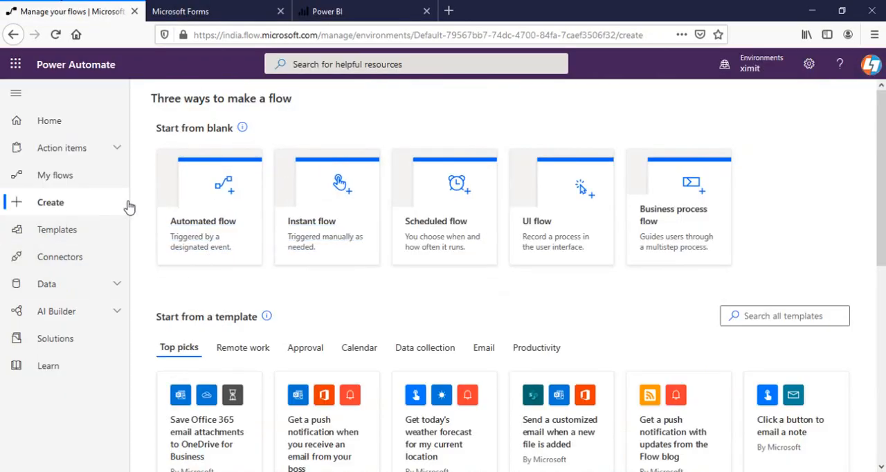
mouse_move(359, 375)
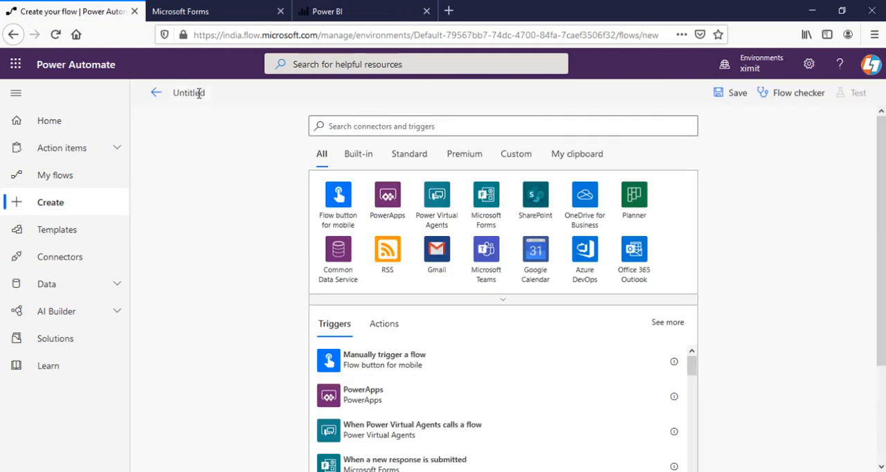
type("Forms T")
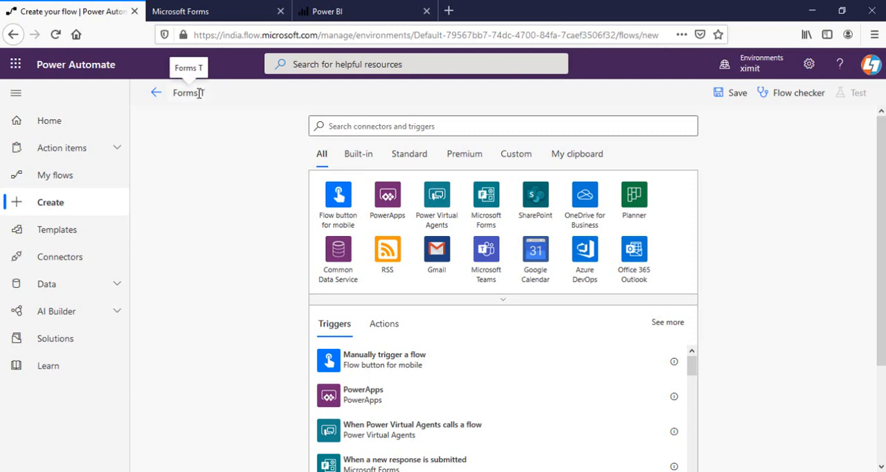
type("o PowerB")
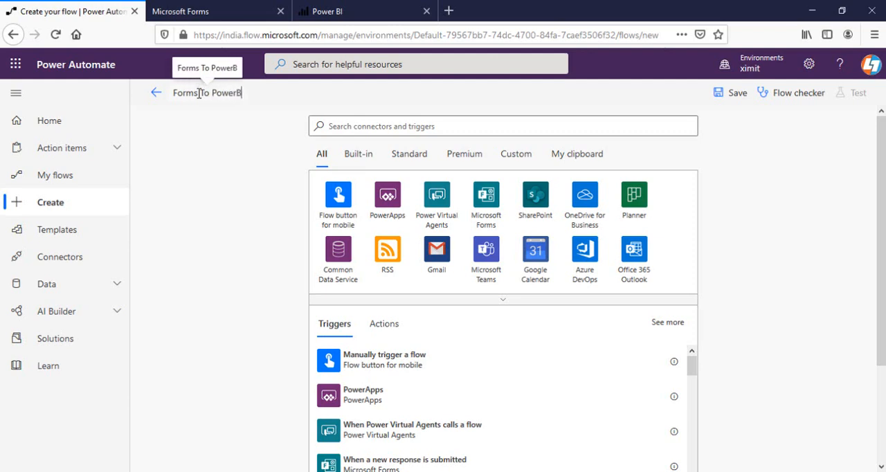
mouse_move(510, 208)
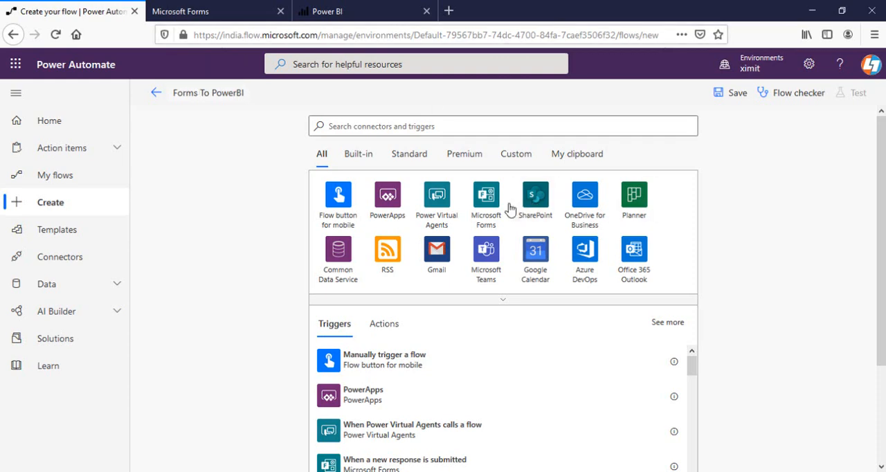
left_click(484, 193)
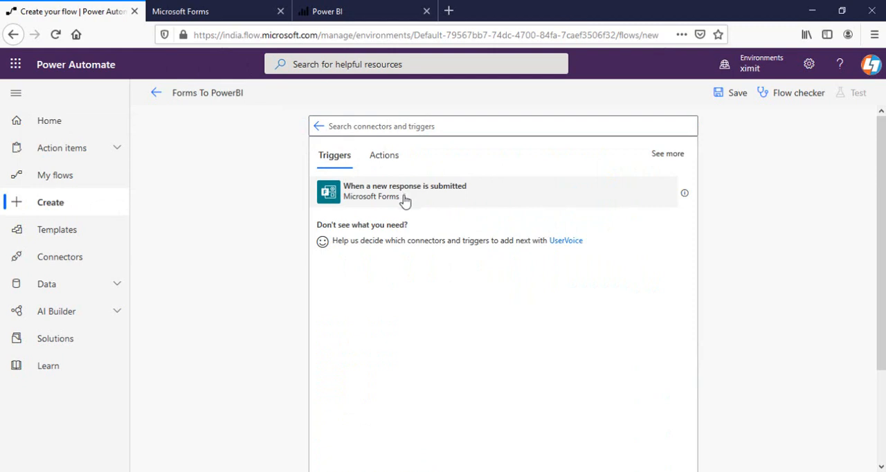
Trigger the flow when a new Feedback Form response is submitted.
left_click(405, 192)
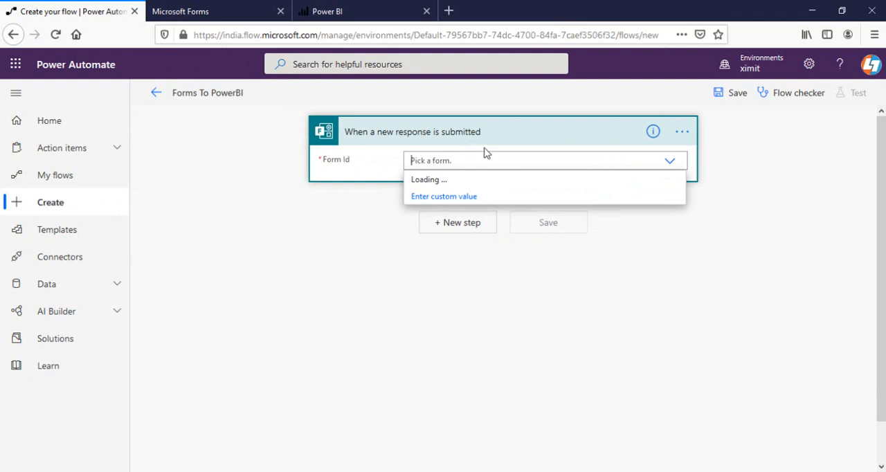
mouse_move(449, 183)
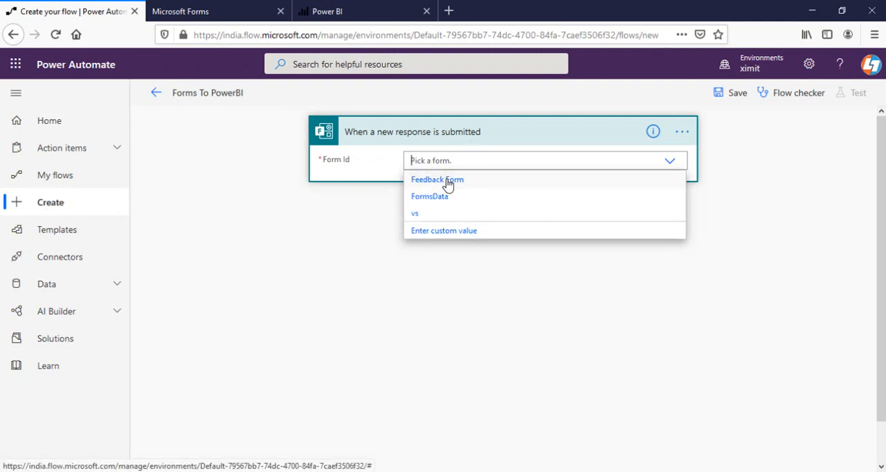
left_click(438, 180)
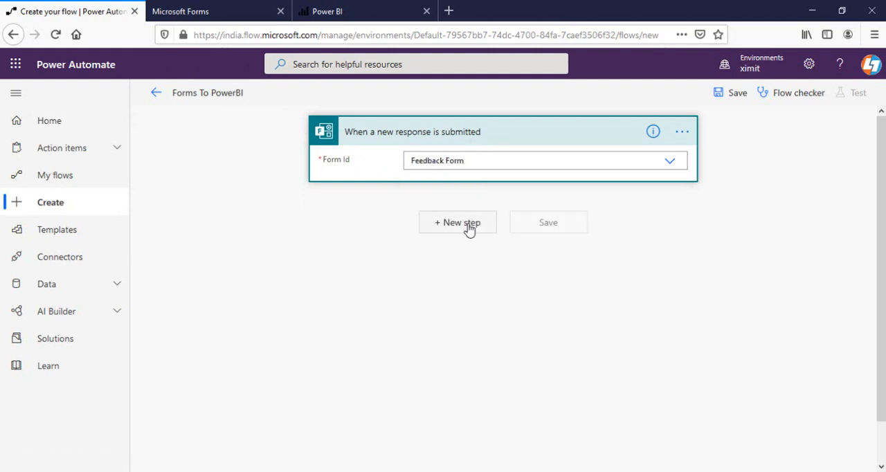
left_click(457, 222)
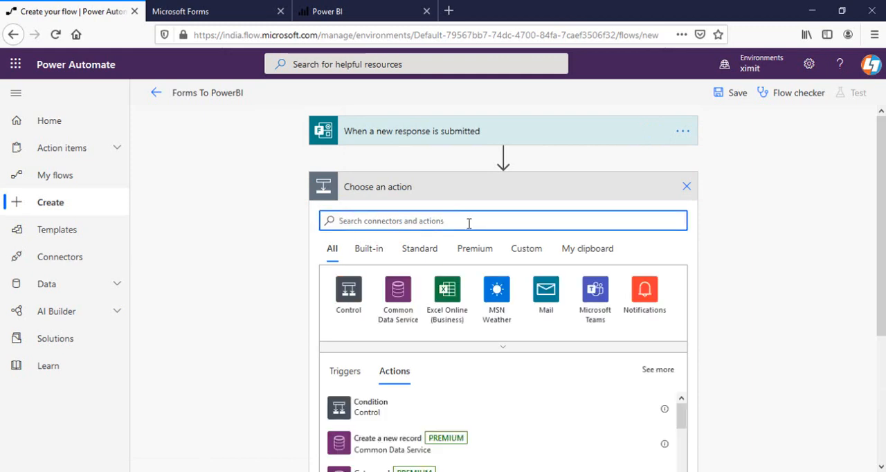
Add Get response details using the trigger's response id as Response Id.
type("forms")
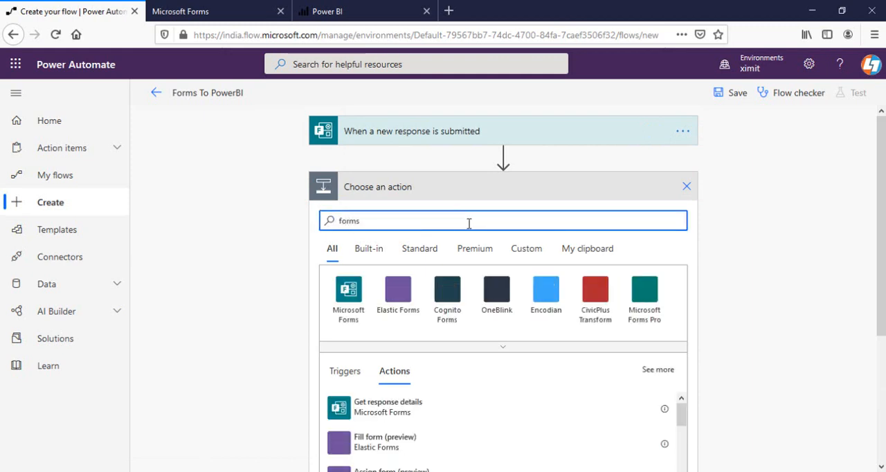
left_click(346, 289)
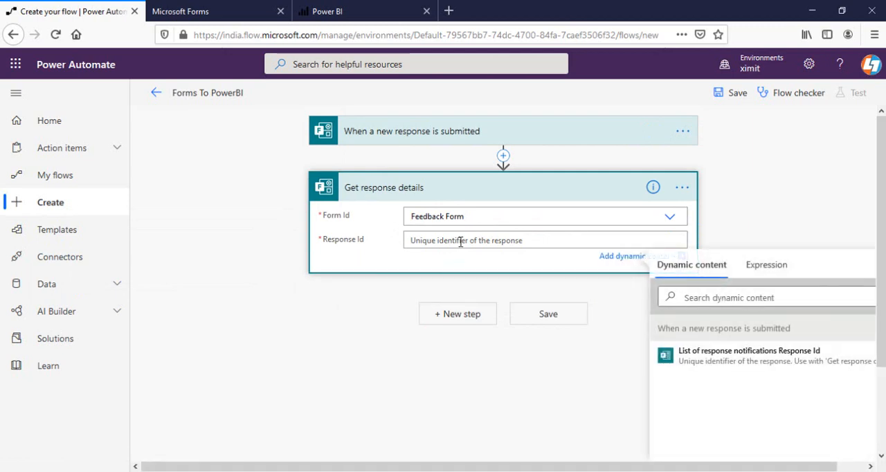
mouse_move(747, 363)
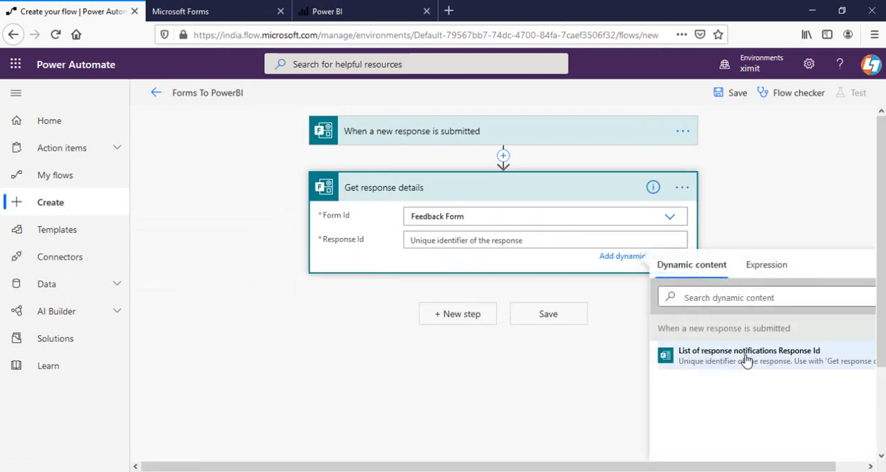
mouse_move(773, 363)
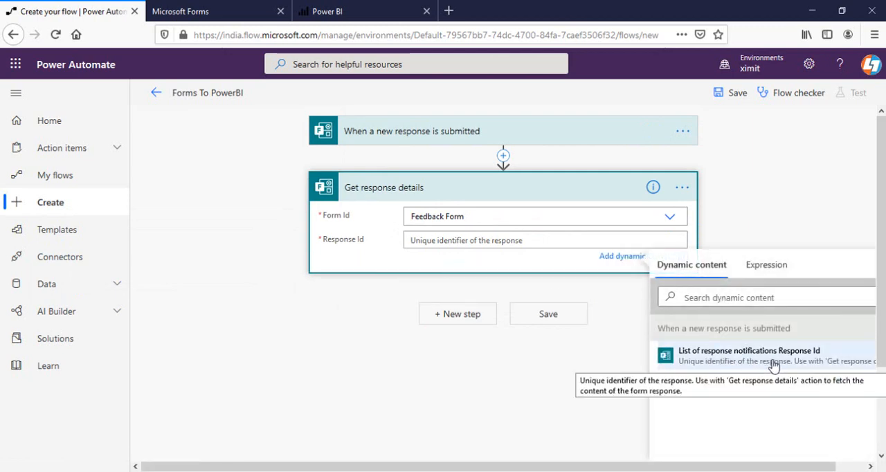
left_click(747, 354)
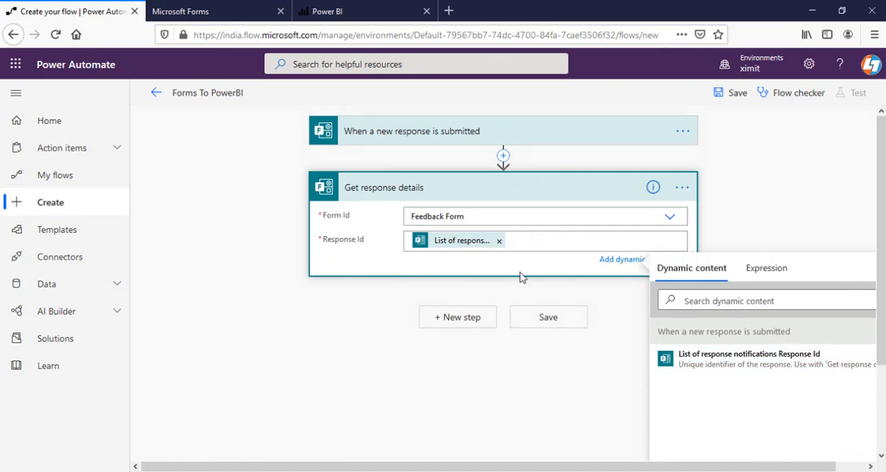
left_click(457, 316)
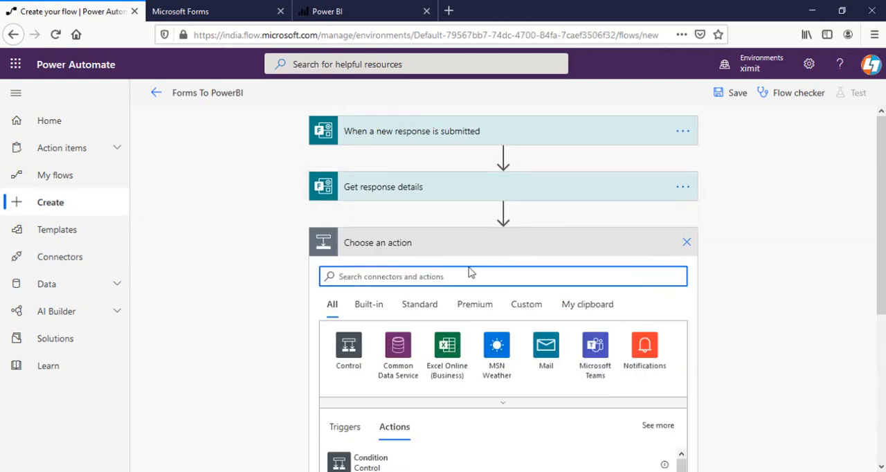
Add a Power BI 'Add rows to a dataset (preview)' action after Get response details.
type("bi")
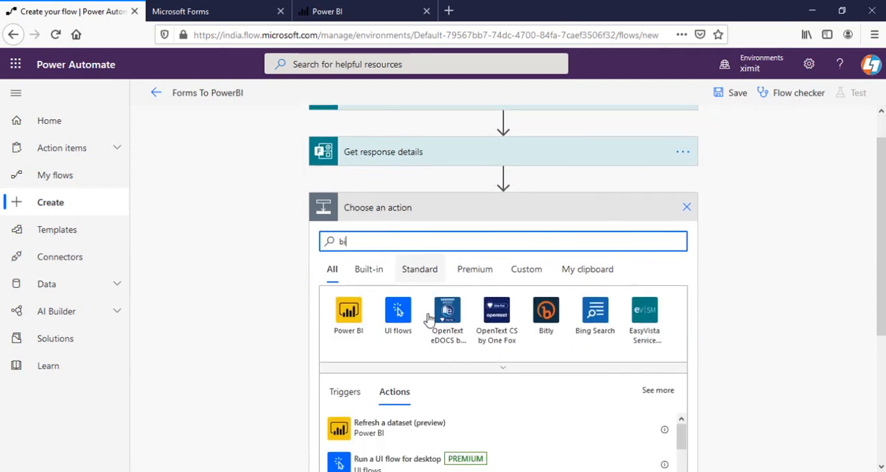
left_click(348, 310)
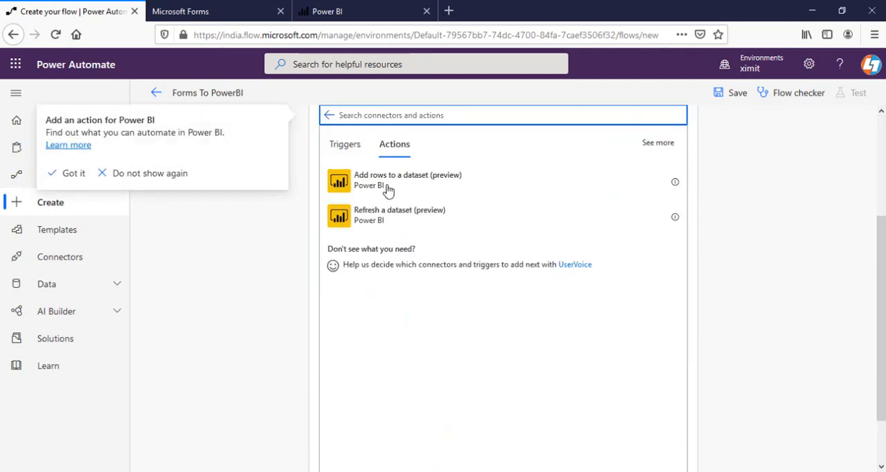
mouse_move(388, 188)
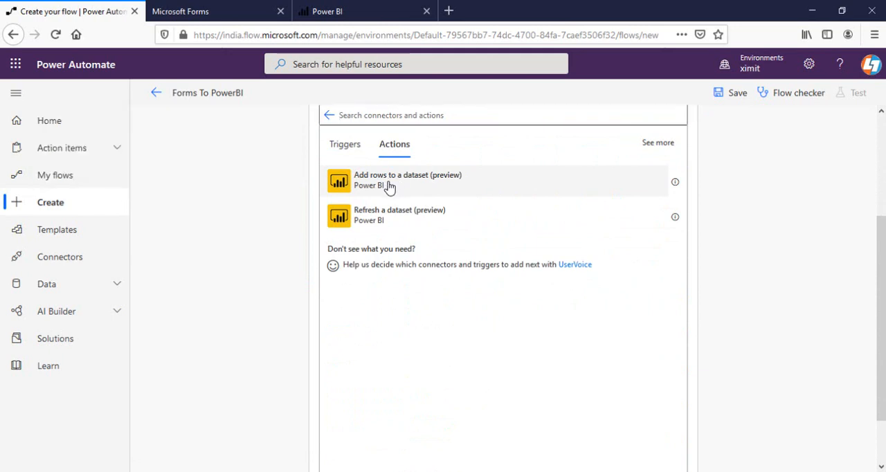
left_click(407, 180)
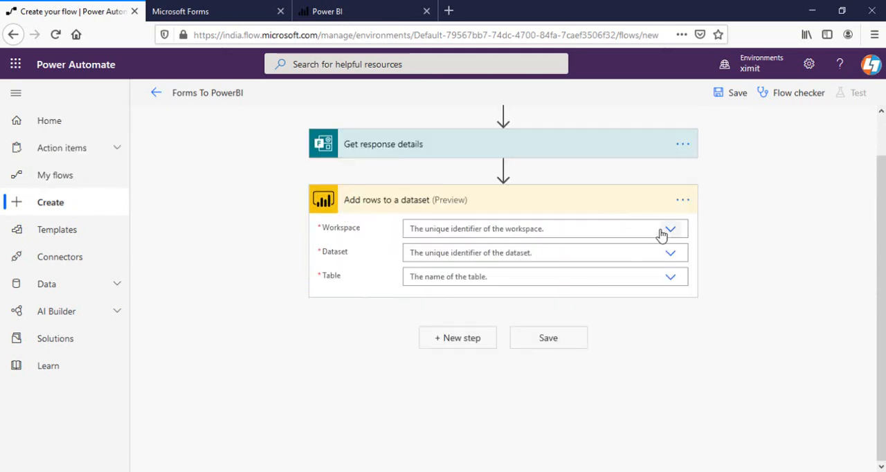
mouse_move(670, 230)
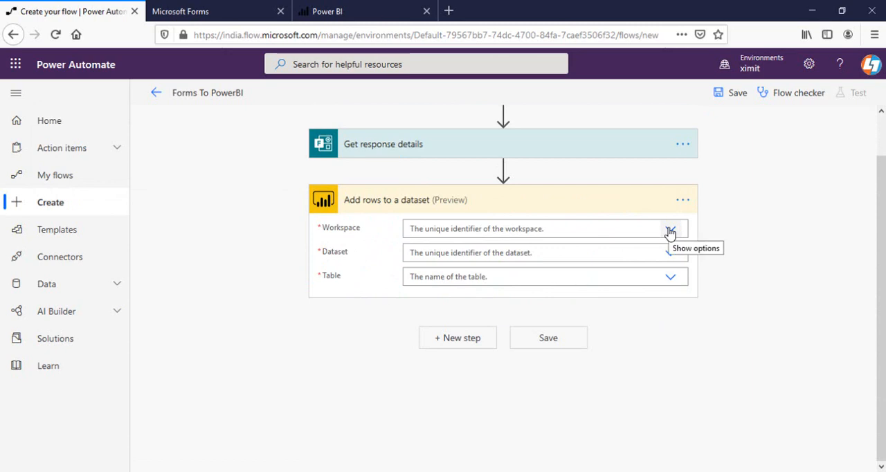
Target the add-rows step at My Workspace, Form Responses dataset, RealTimeData table.
left_click(671, 229)
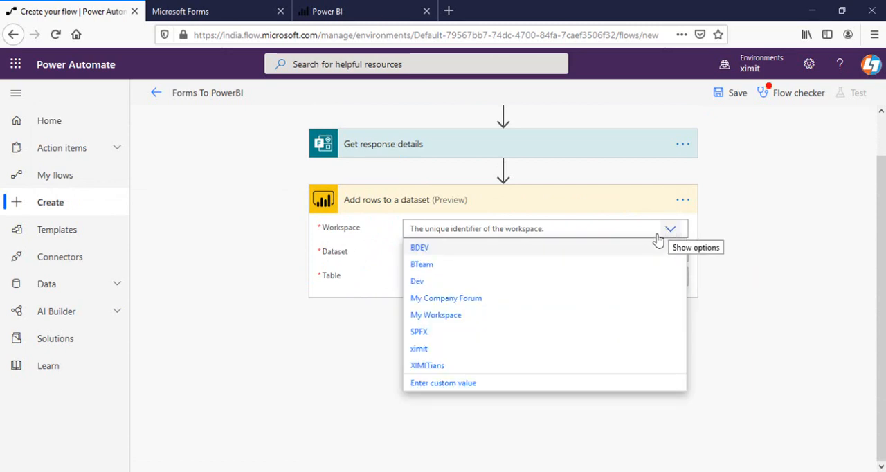
left_click(434, 316)
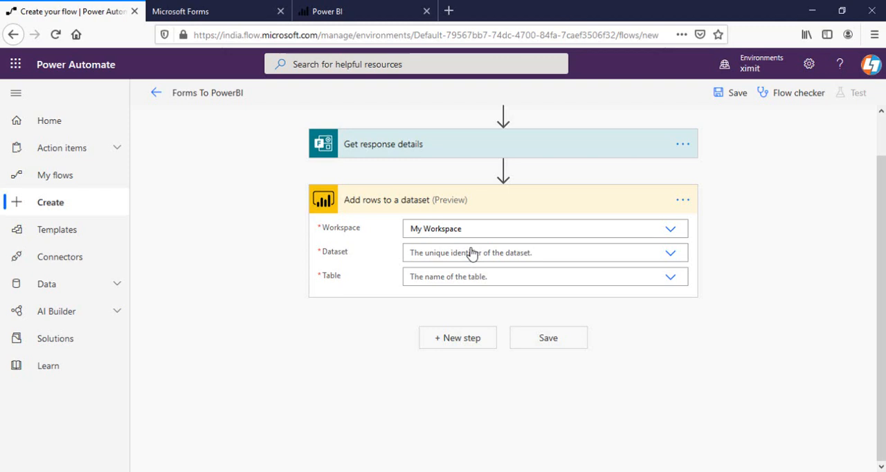
left_click(544, 252)
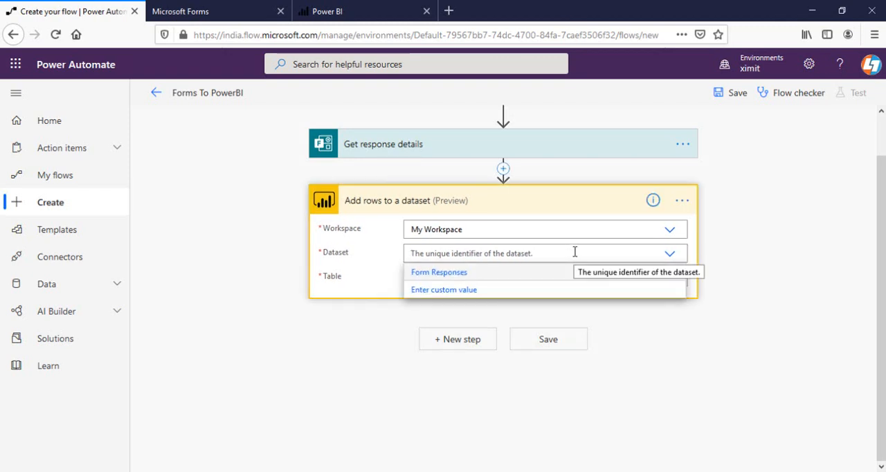
left_click(438, 273)
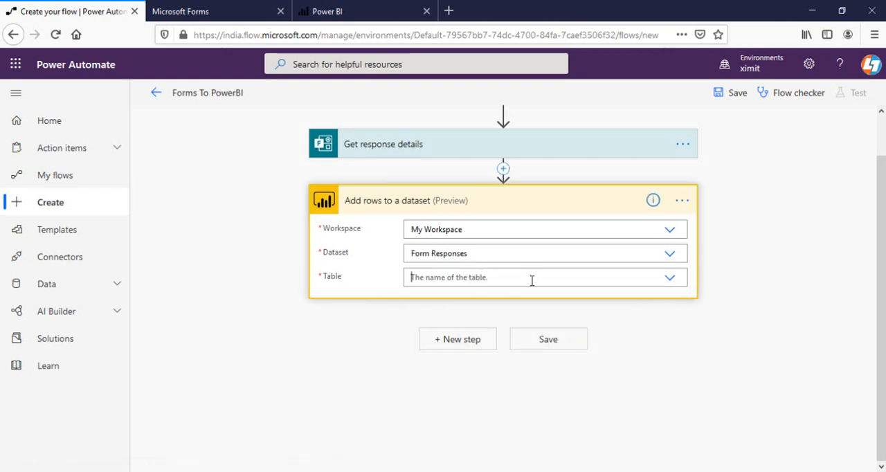
type("RealTimeData")
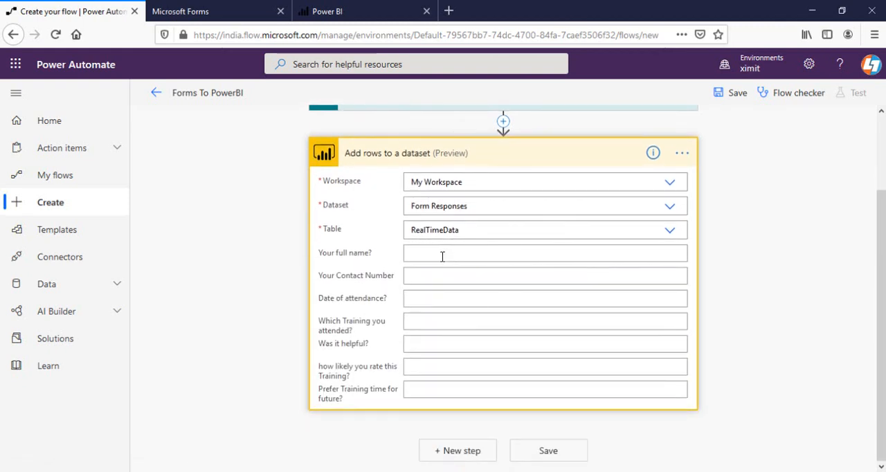
Map the full name, contact number and date of attendance columns to their form answers.
left_click(546, 252)
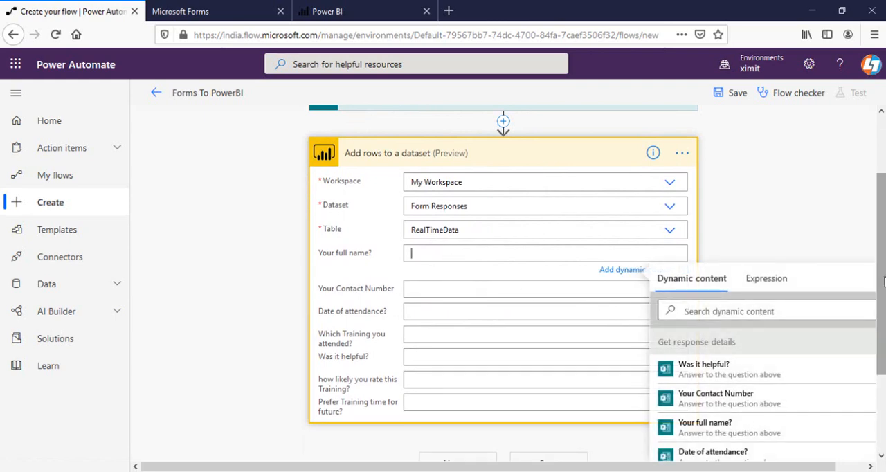
scroll("down", 3)
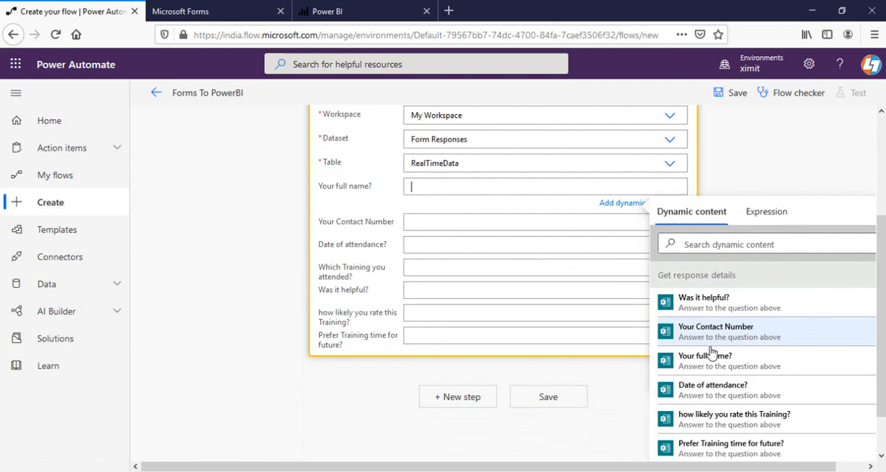
left_click(718, 360)
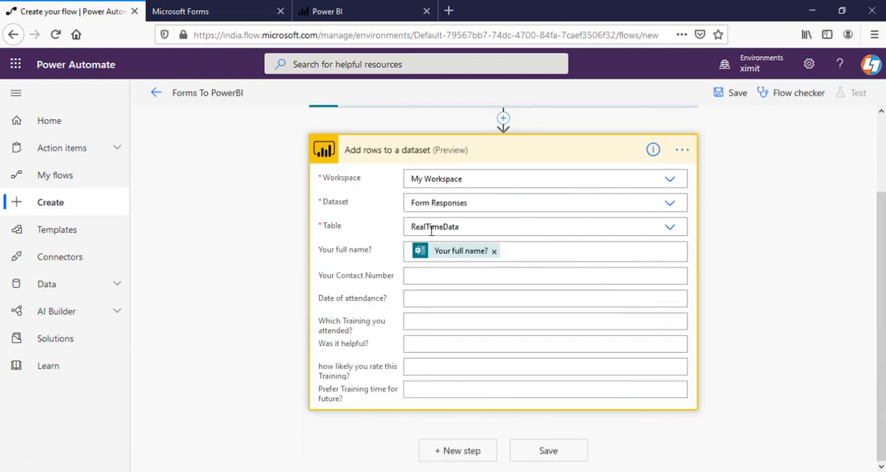
left_click(546, 272)
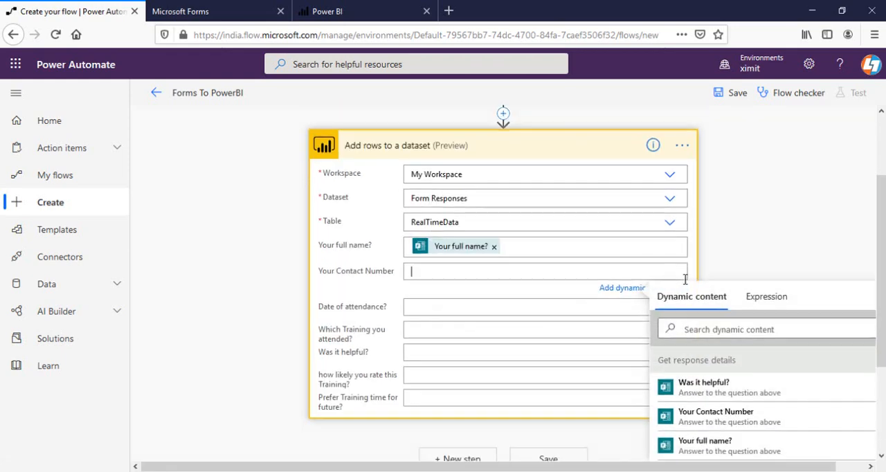
scroll("down", 3)
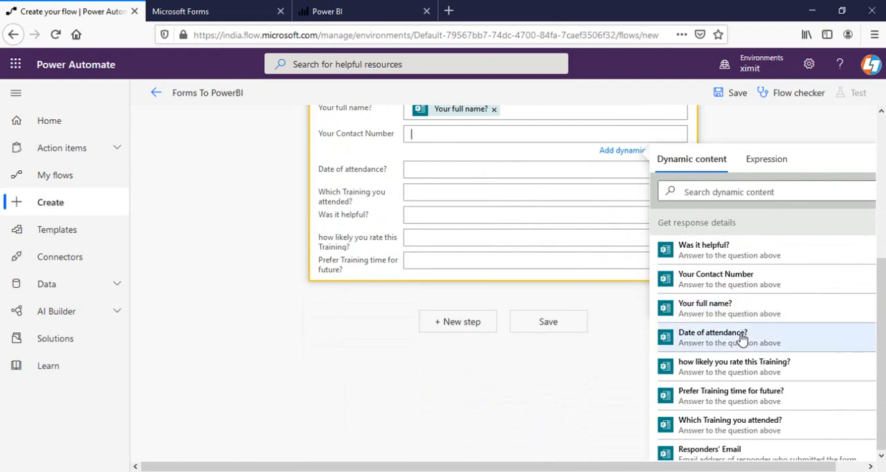
left_click(715, 279)
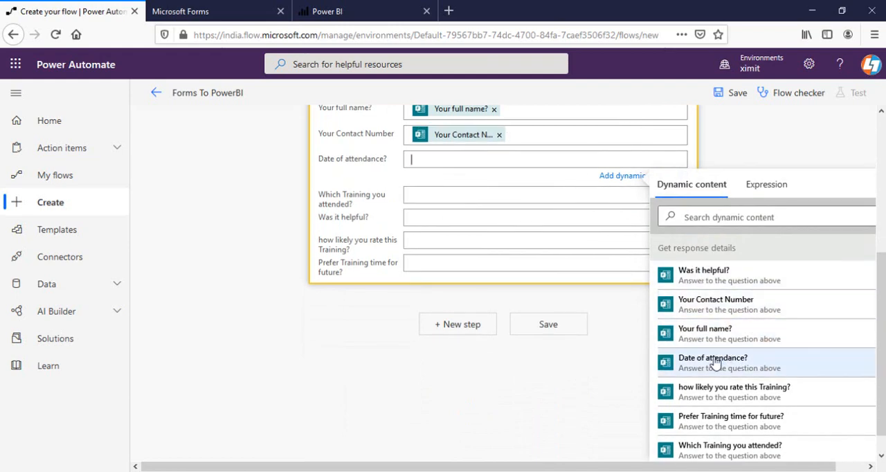
left_click(720, 363)
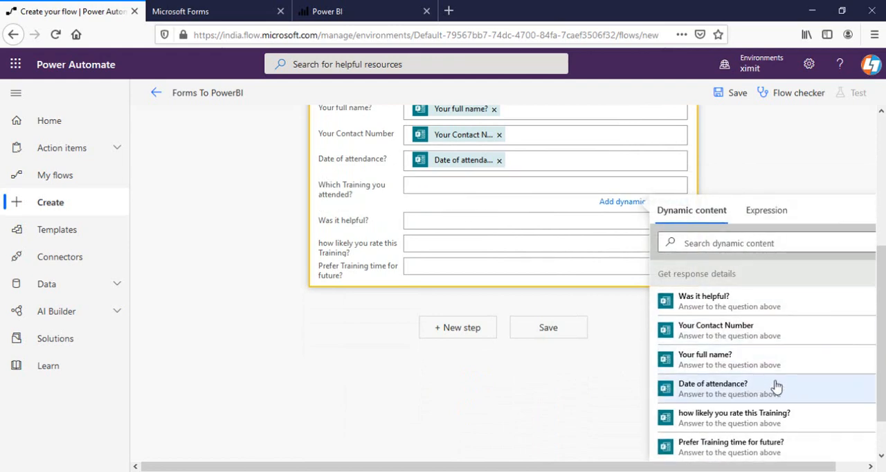
Map the training attended, was it helpful and training rating columns to their form answers.
left_click(764, 244)
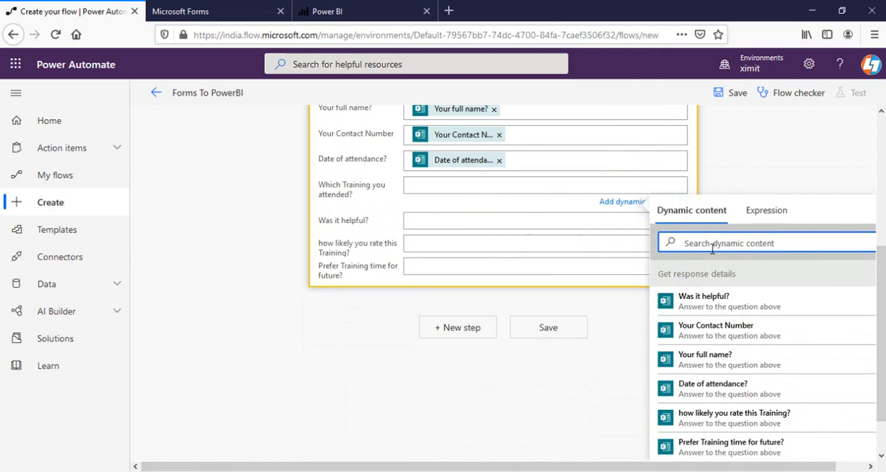
type("whi")
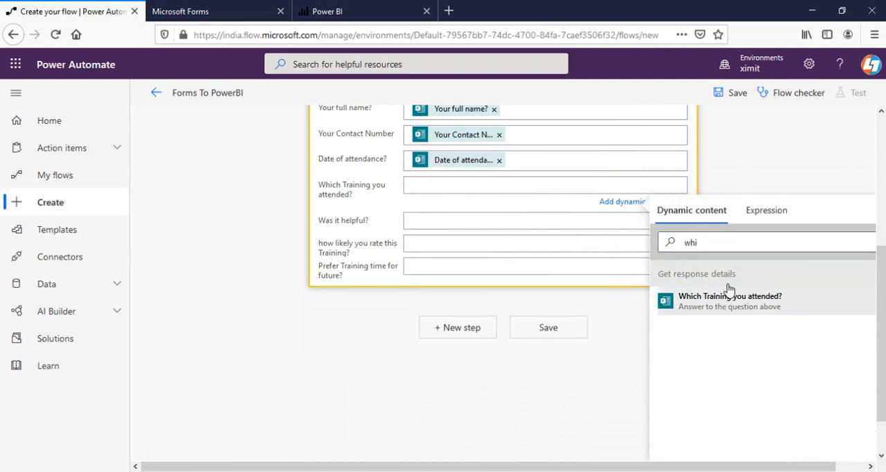
left_click(731, 302)
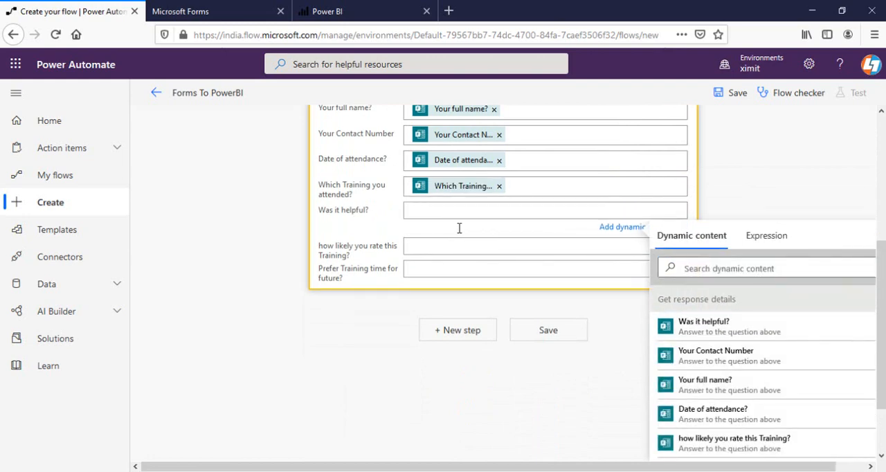
left_click(702, 326)
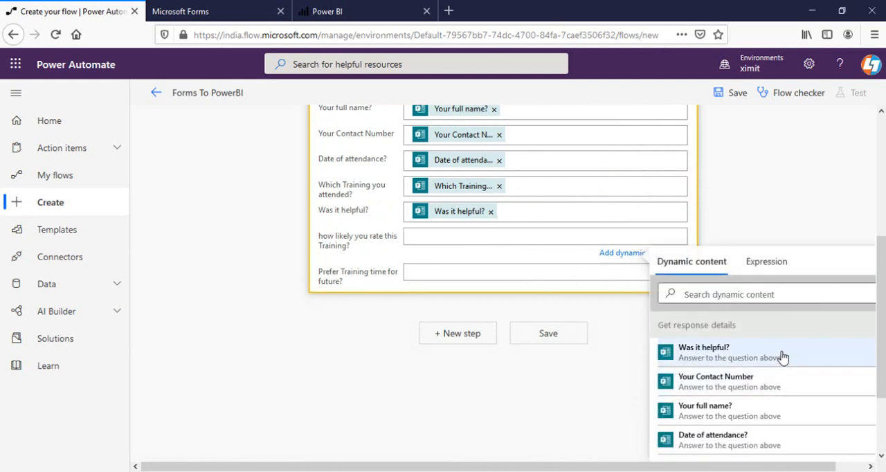
scroll("down", 3)
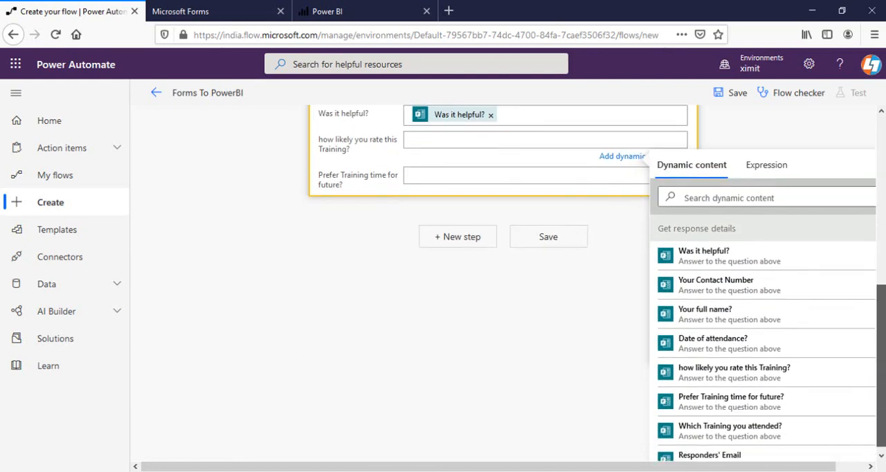
left_click(733, 372)
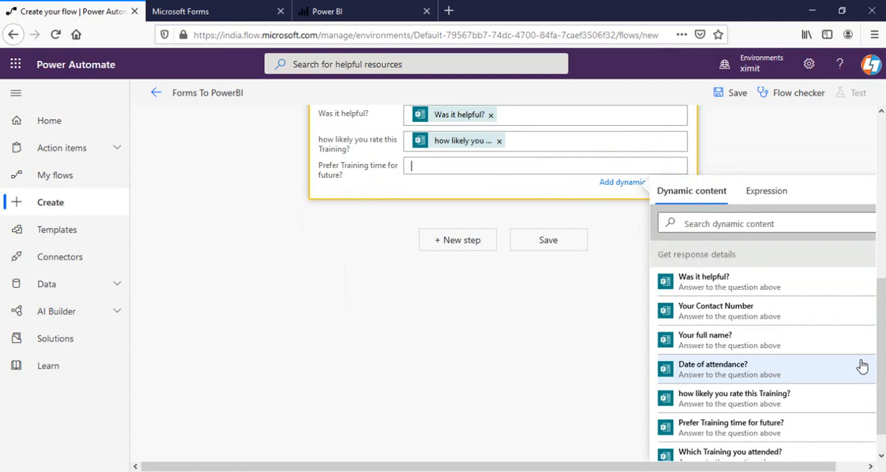
type("p")
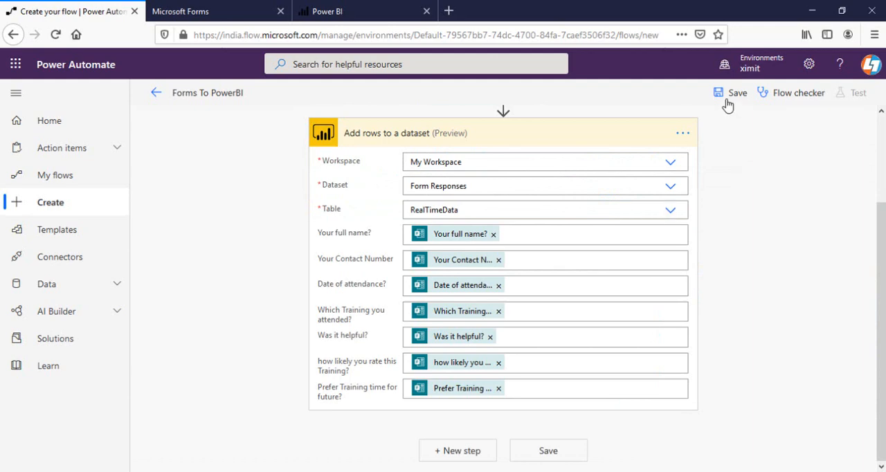
Save the Forms To PowerBI flow and return to the Feedback Form in Microsoft Forms.
left_click(737, 91)
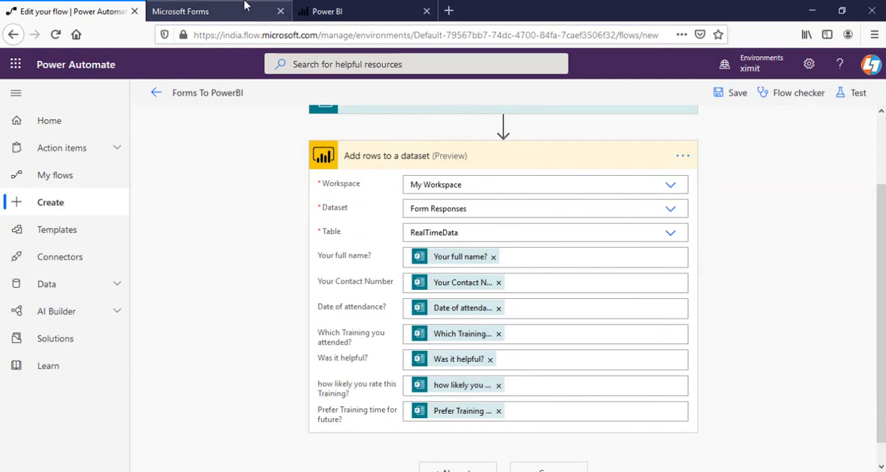
left_click(208, 11)
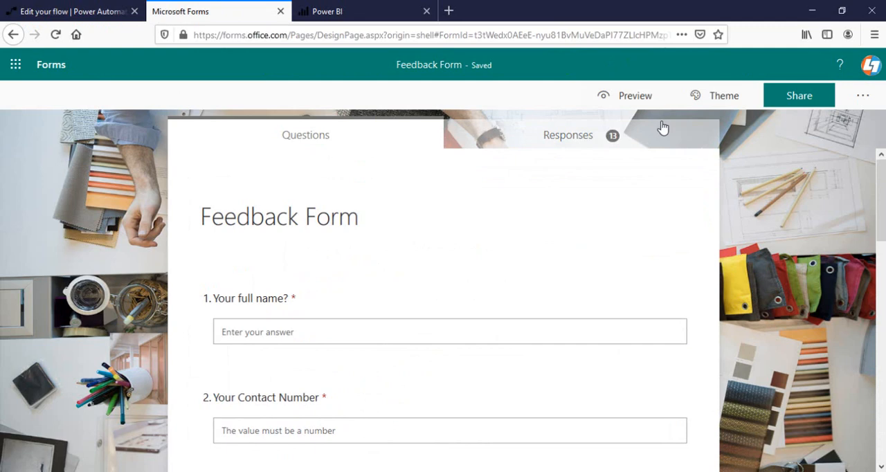
Preview the Feedback Form, answer with name 'LT' and contact number, and submit.
left_click(626, 95)
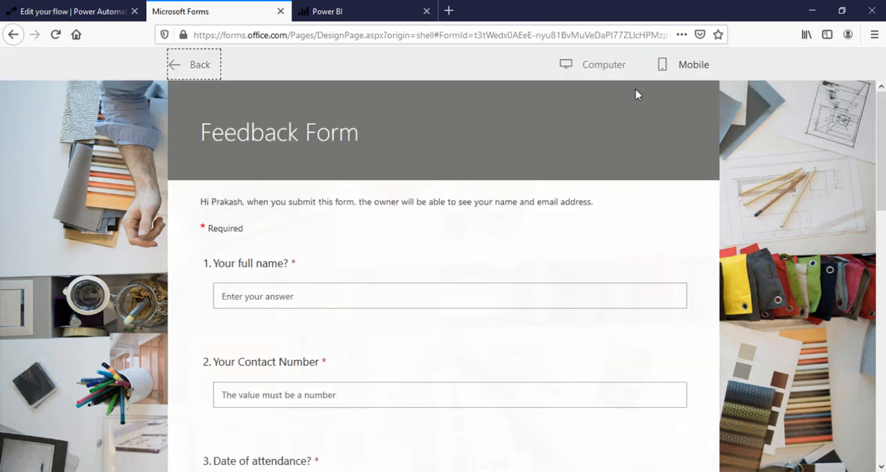
mouse_move(340, 279)
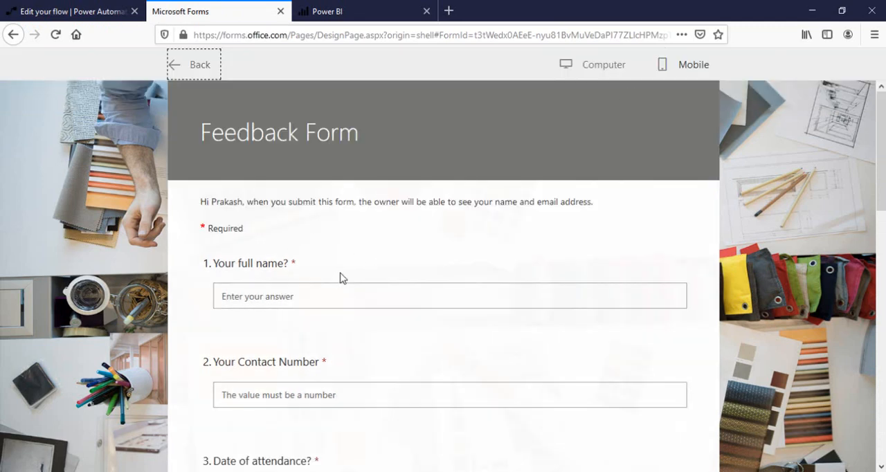
mouse_move(325, 296)
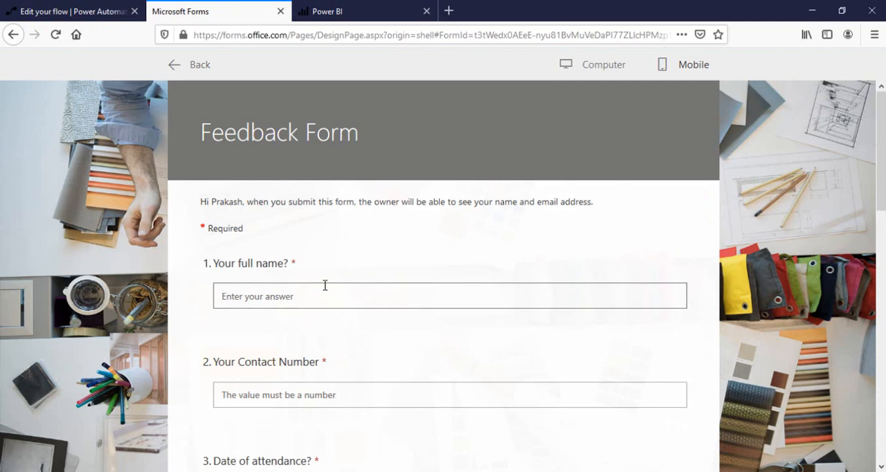
type("LT")
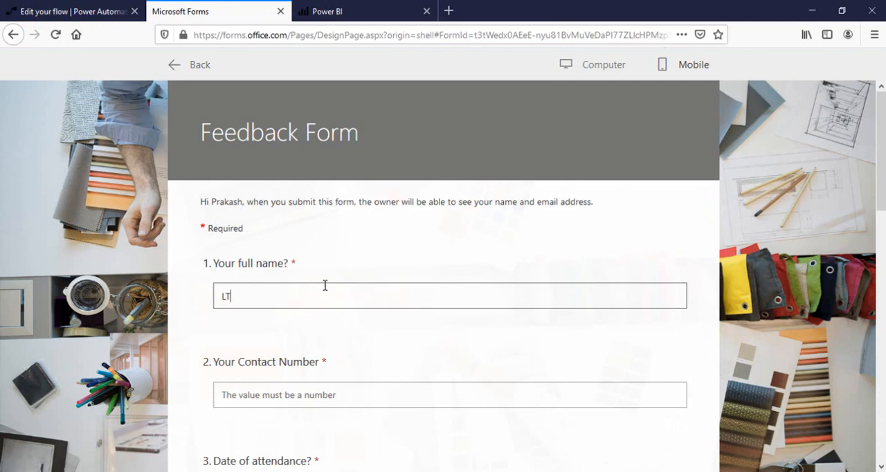
left_click(354, 394)
type("58455438")
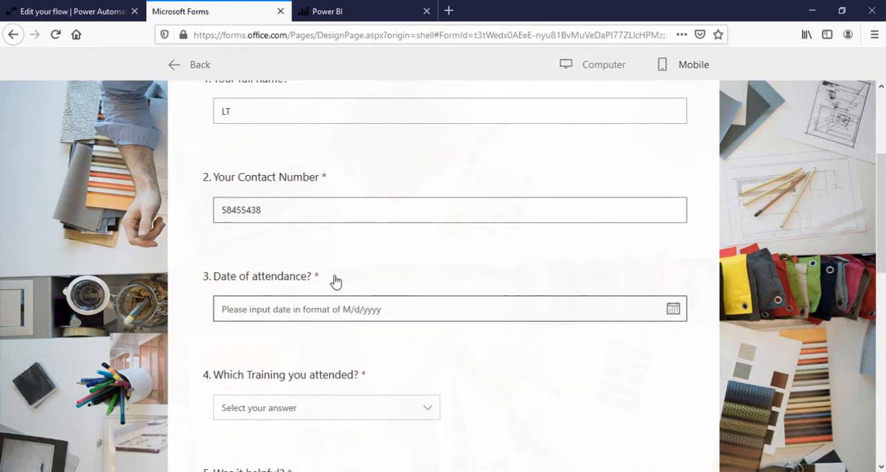
scroll("down", 3)
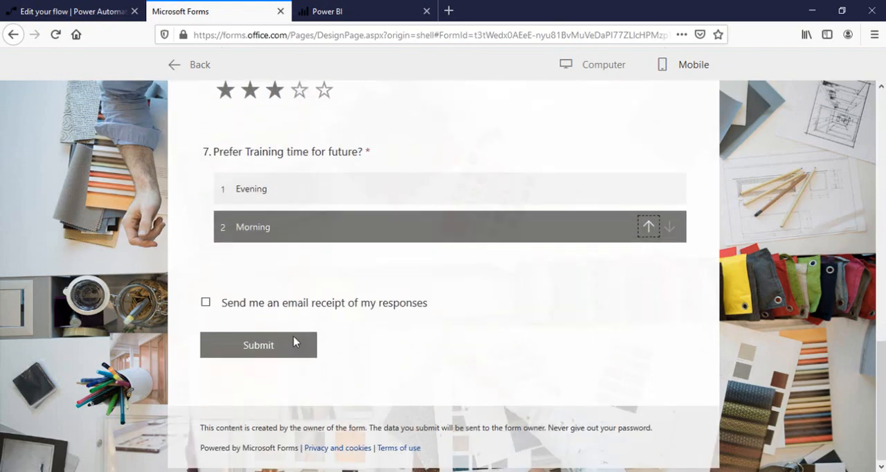
left_click(257, 345)
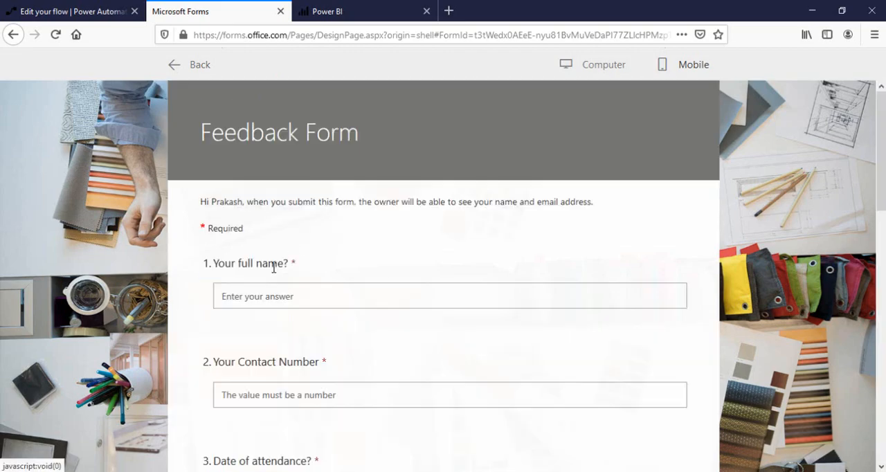
Complete the training-attended question, submit the response and return to the flow.
scroll("down", 3)
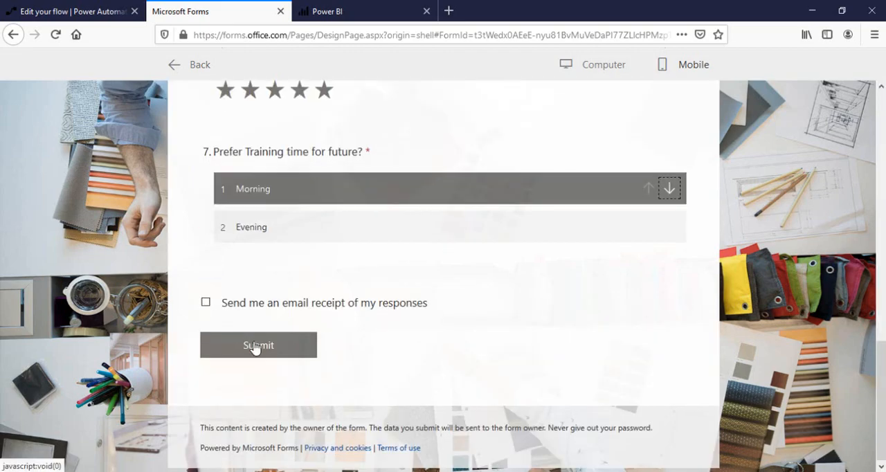
left_click(257, 345)
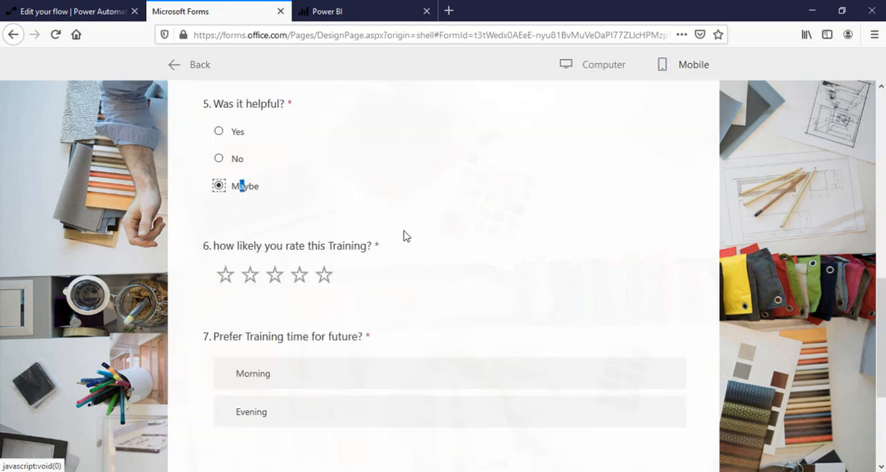
scroll("up", 3)
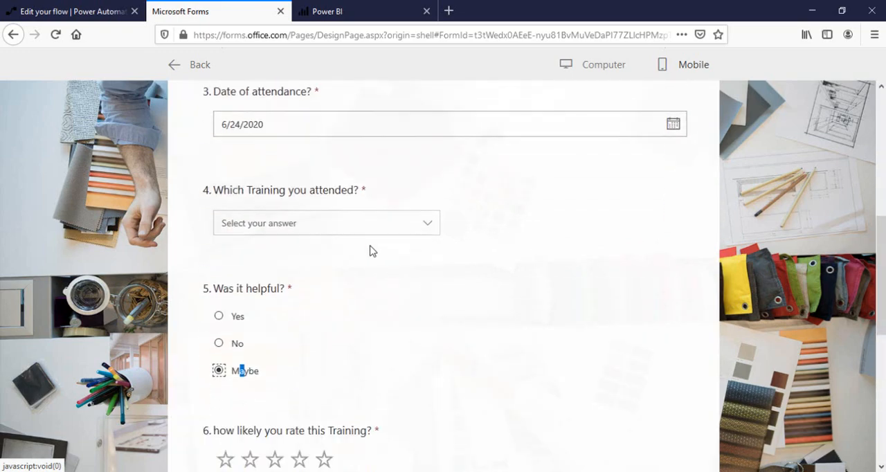
left_click(325, 223)
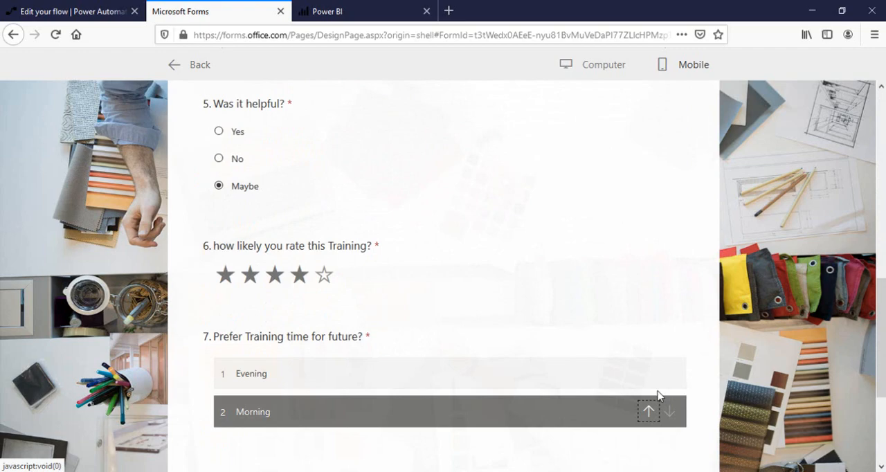
scroll("down", 3)
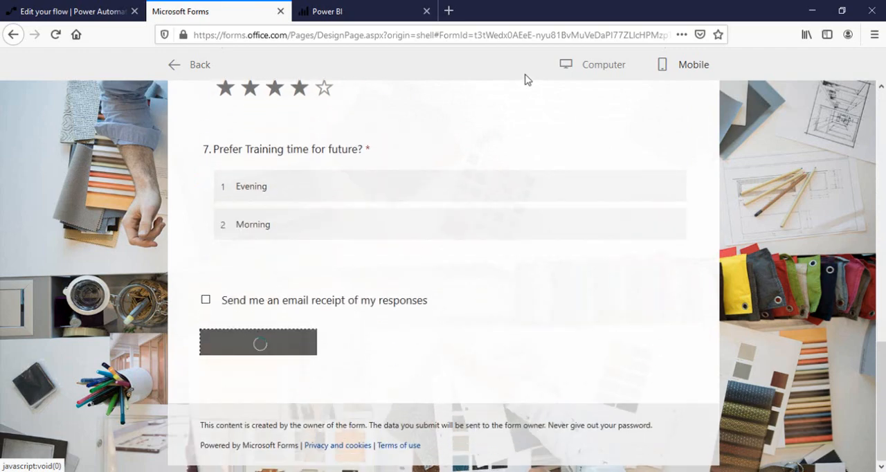
left_click(258, 342)
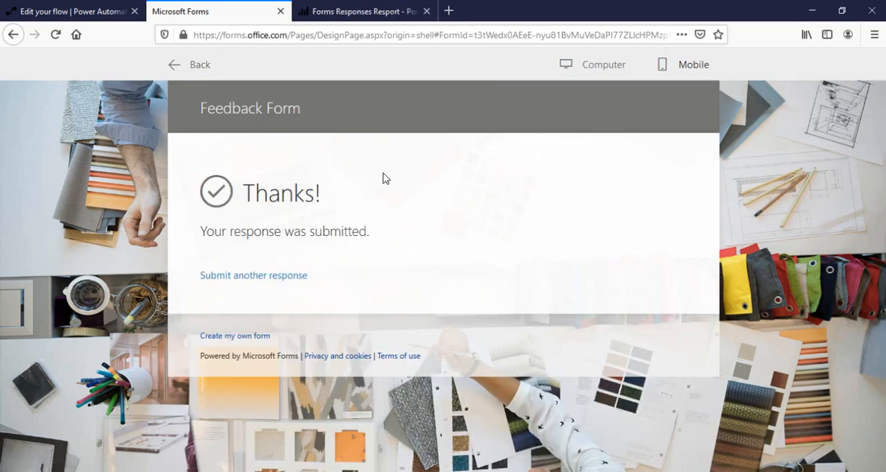
left_click(70, 11)
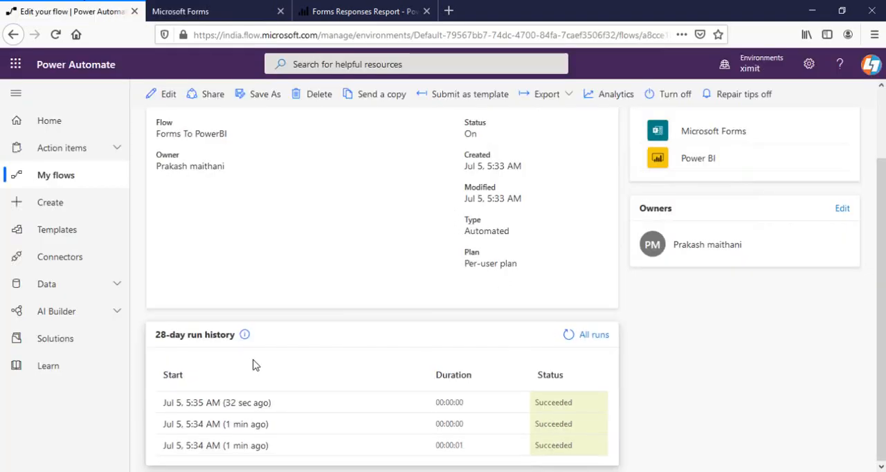
mouse_move(274, 423)
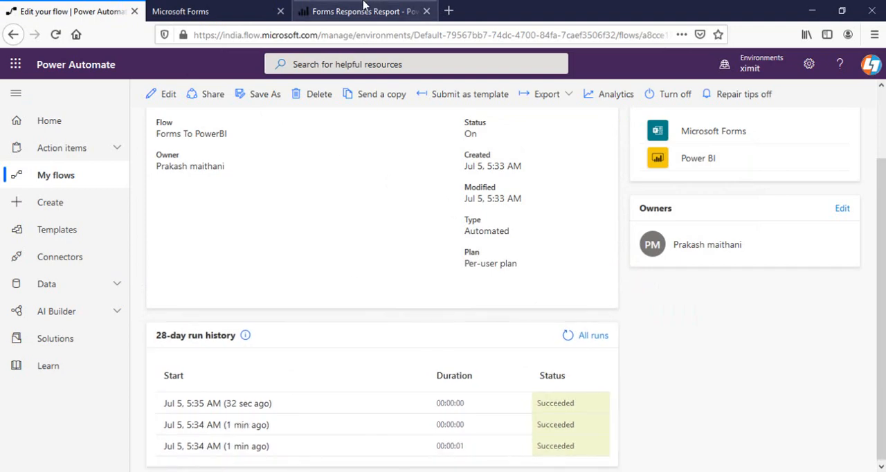
Return to the Forms Responses Resport report and reload it to pick up new data.
left_click(367, 11)
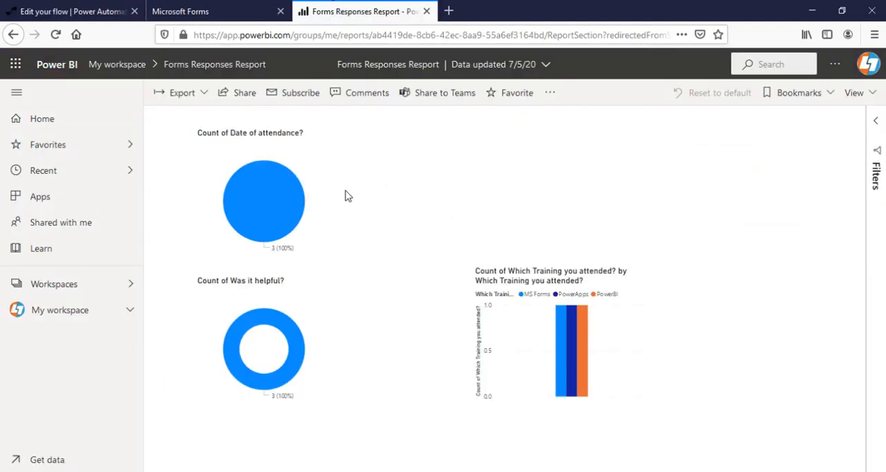
mouse_move(410, 180)
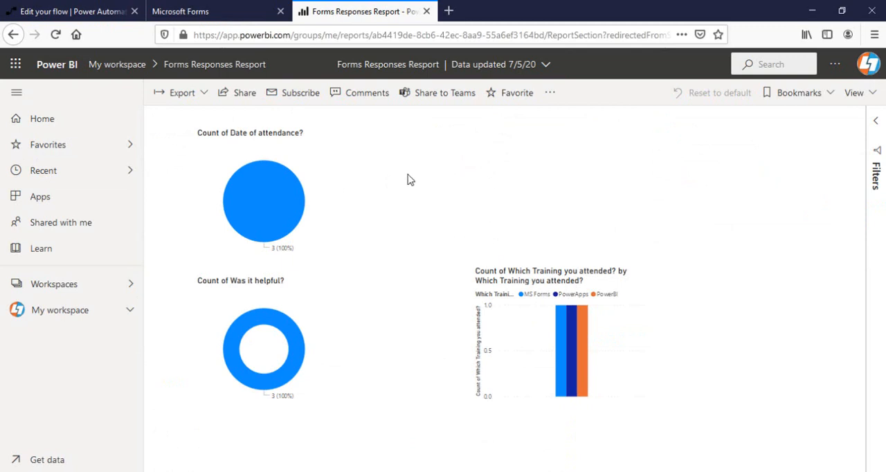
mouse_move(317, 258)
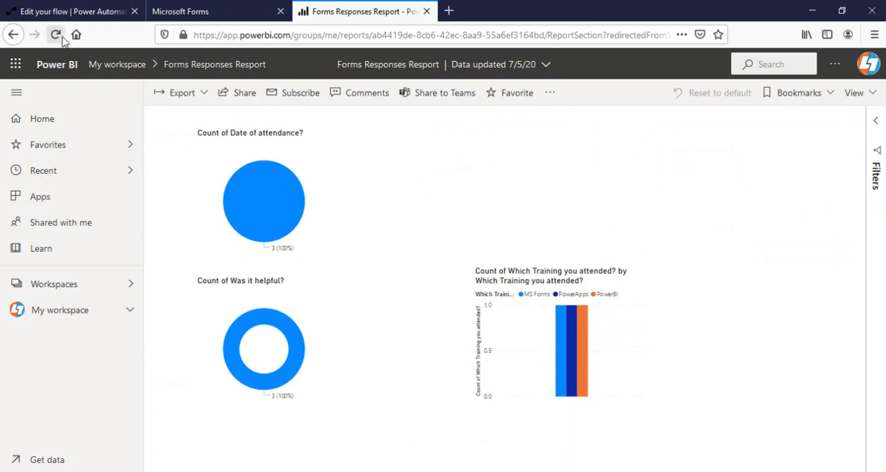
left_click(56, 35)
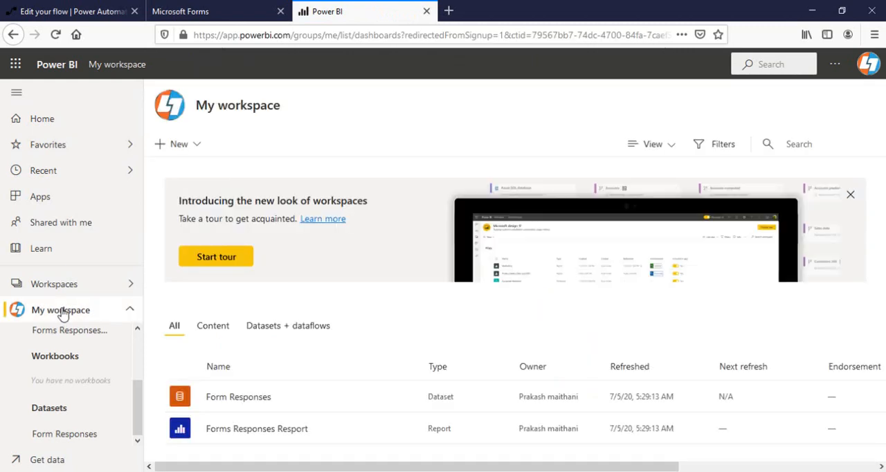
mouse_move(244, 398)
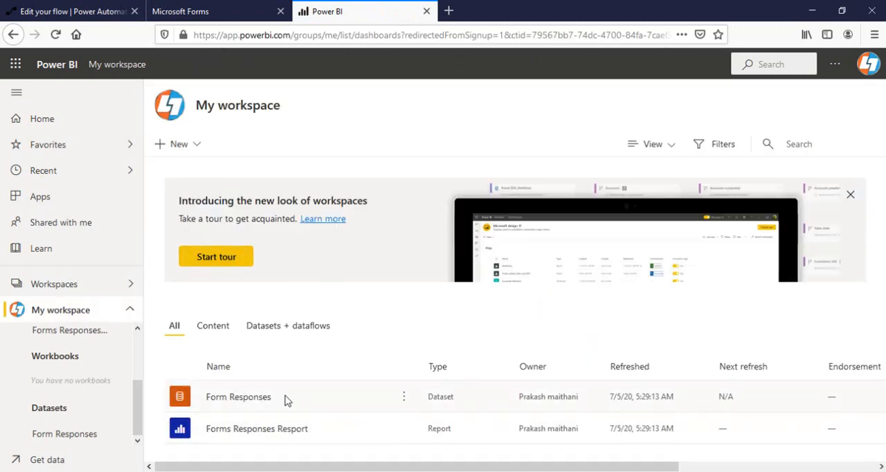
mouse_move(256, 433)
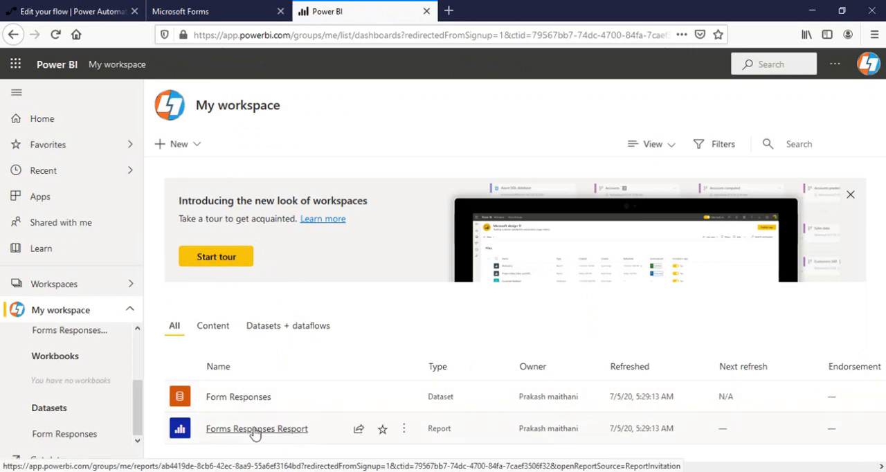
Pin the Forms Responses Resport page live to a new 'Forms Responses Dashboard' and go to it.
left_click(256, 429)
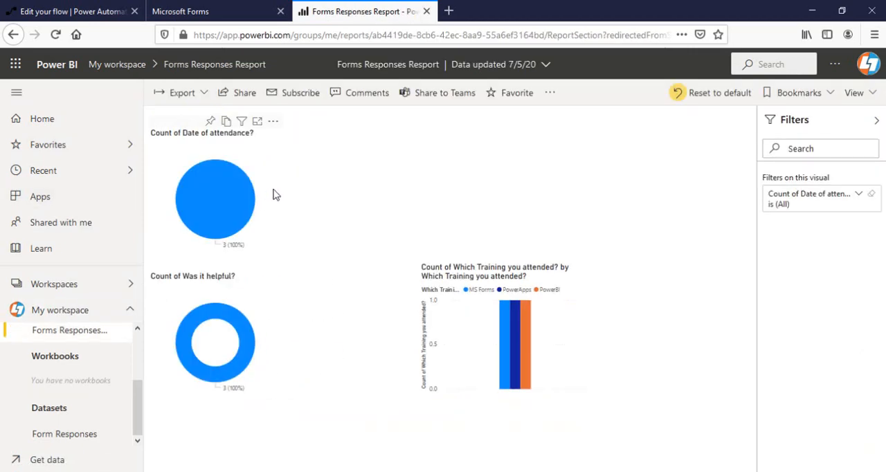
mouse_move(562, 111)
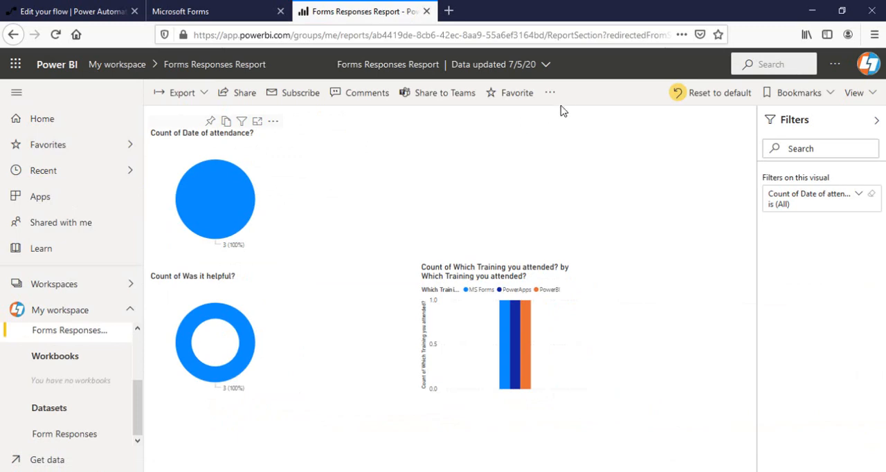
left_click(551, 91)
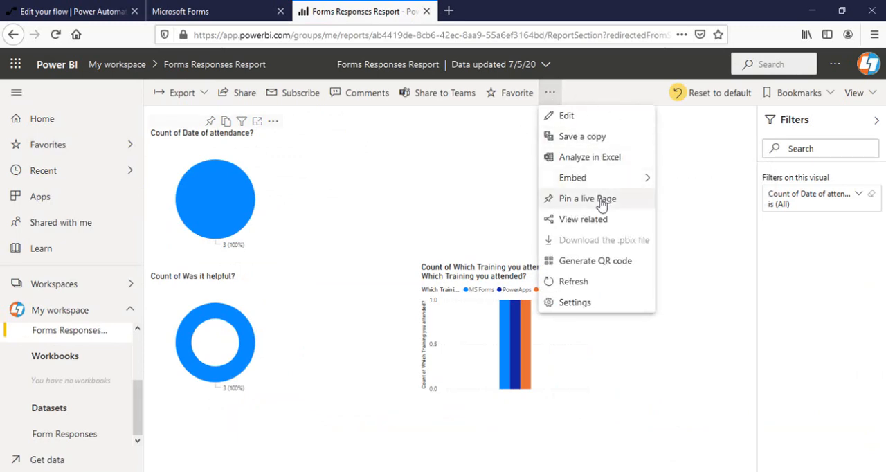
left_click(587, 199)
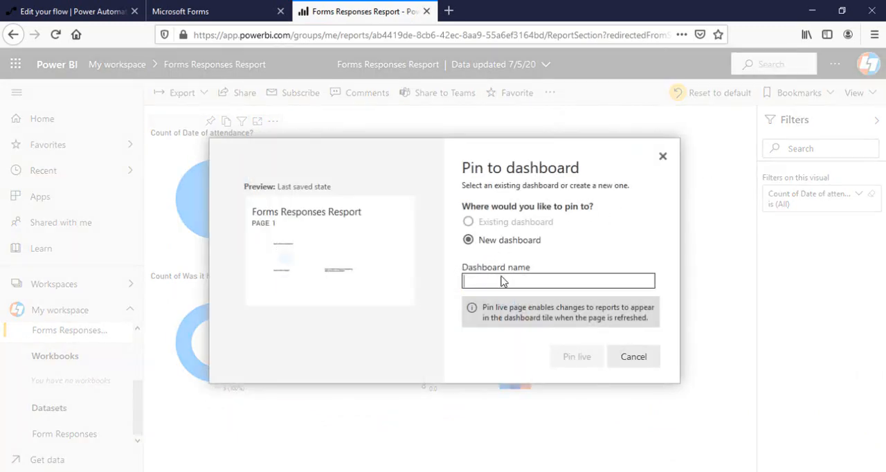
type("Forms Responses Dashboard")
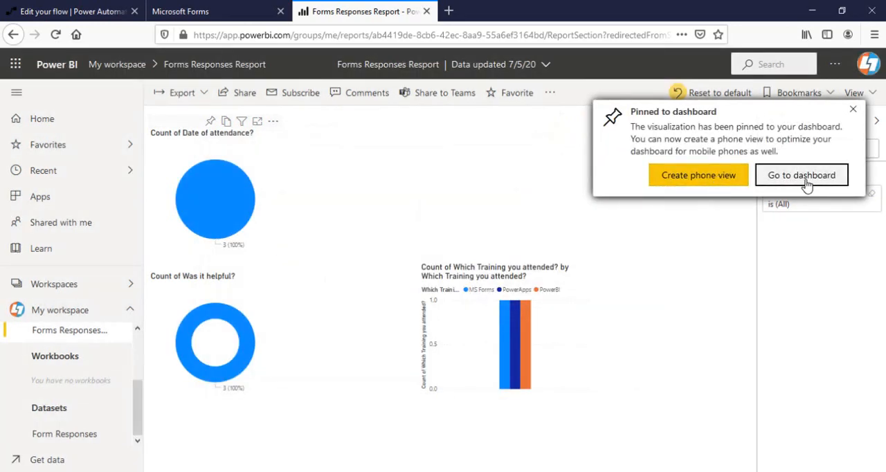
left_click(801, 175)
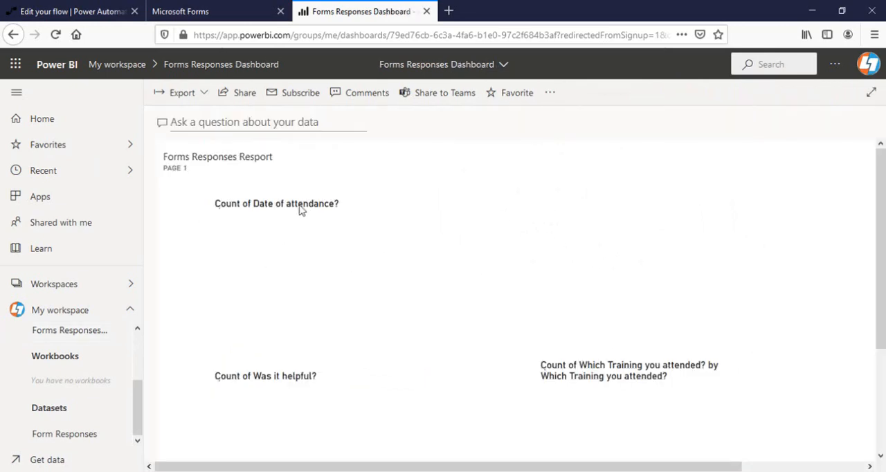
Scroll through the pinned dashboard charts, then return to the Feedback Form.
scroll("down", 3)
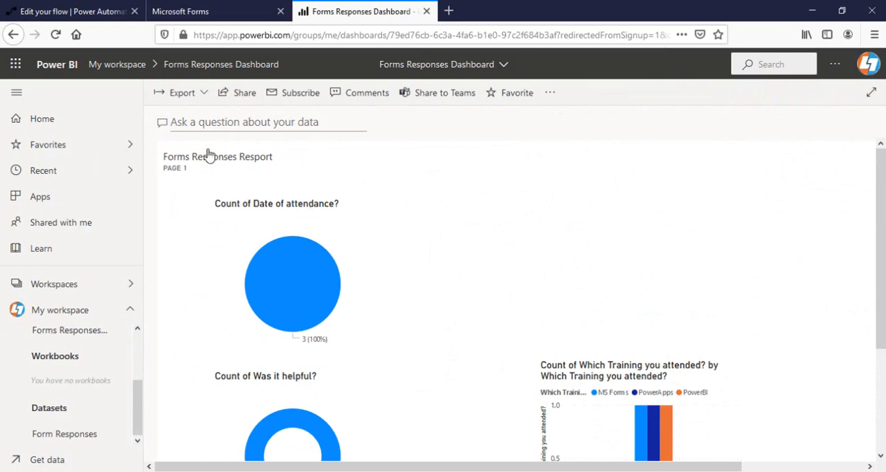
mouse_move(244, 91)
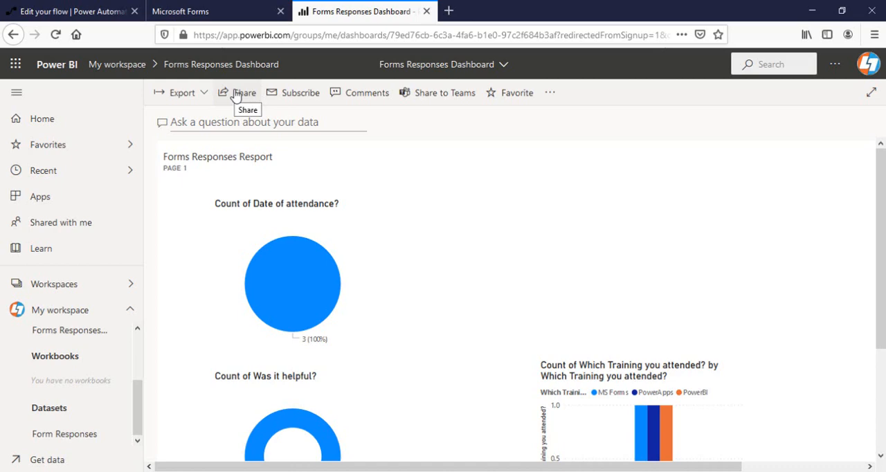
left_click(194, 11)
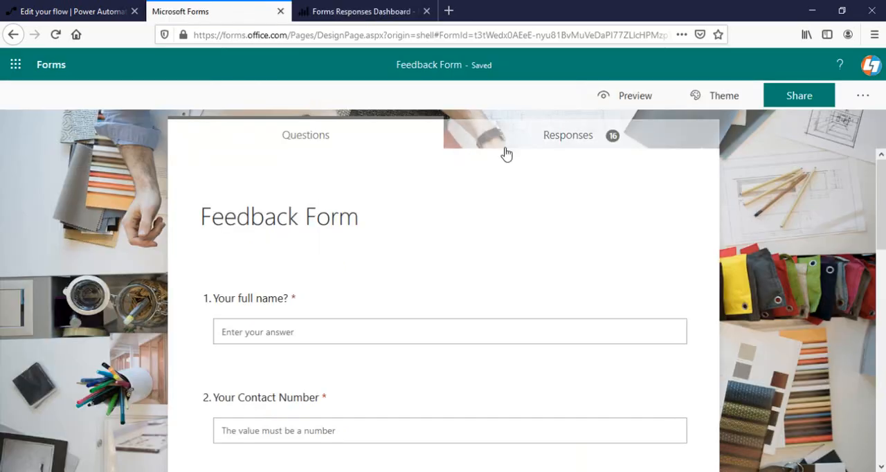
Review the 16-response summary for each question, then return to the Forms Responses Dashboard.
left_click(568, 135)
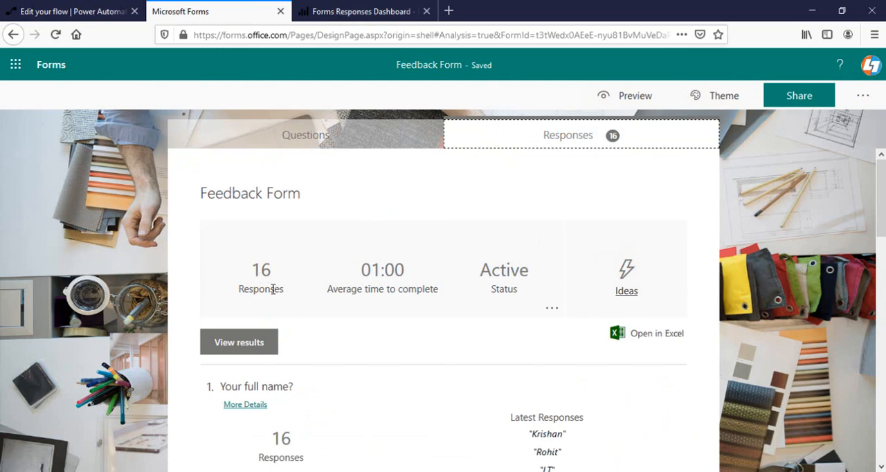
scroll("down", 3)
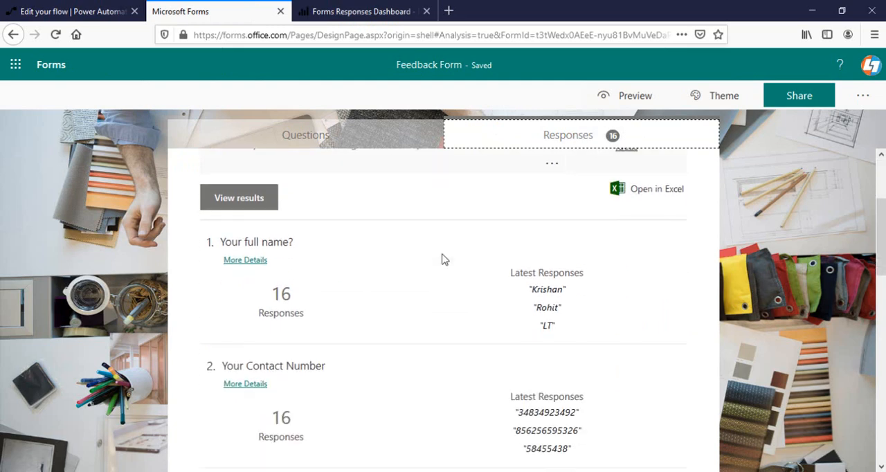
scroll("down", 3)
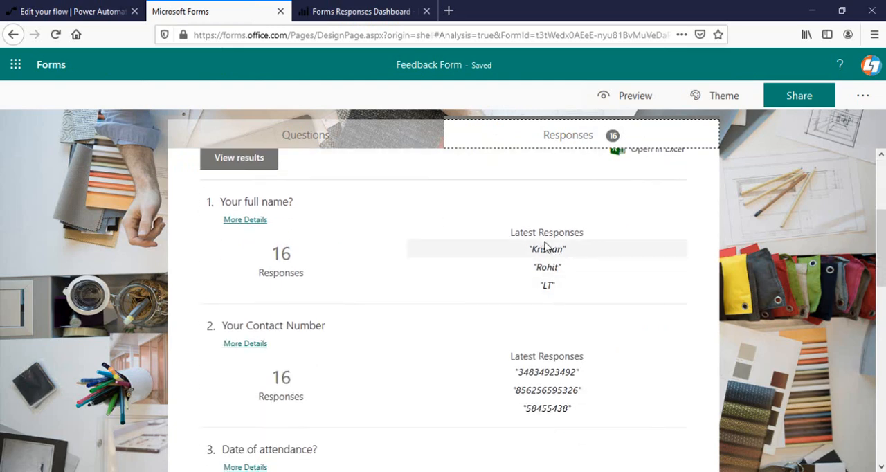
scroll("down", 3)
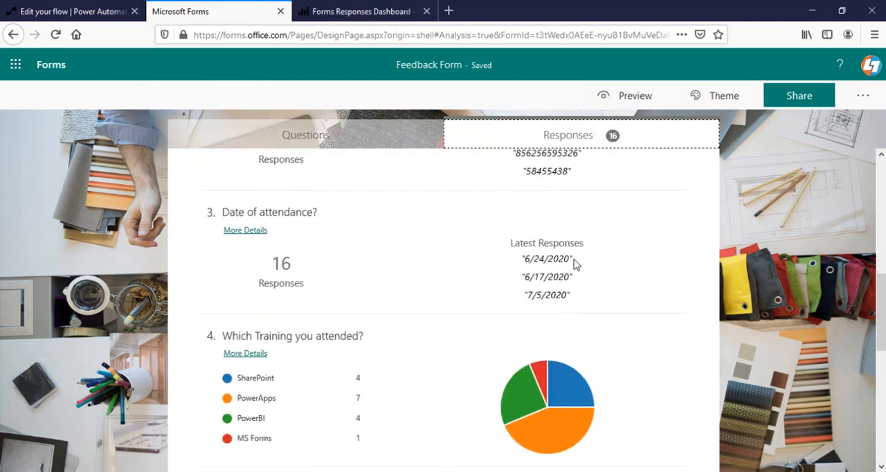
scroll("down", 3)
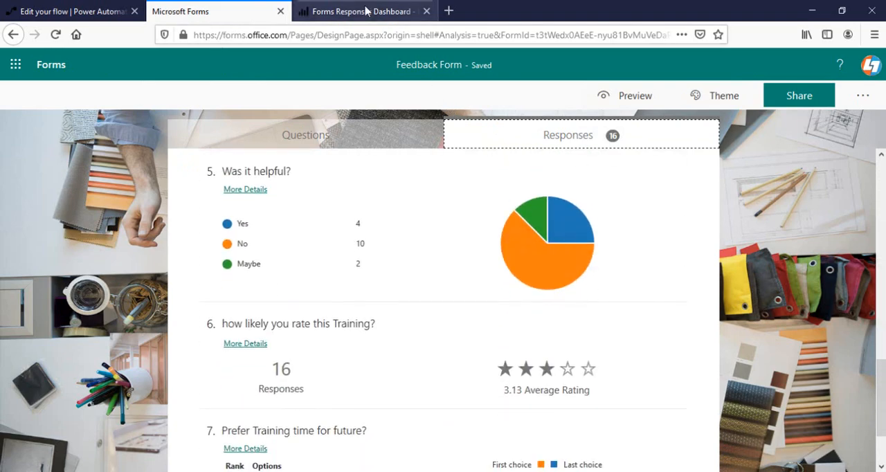
left_click(363, 11)
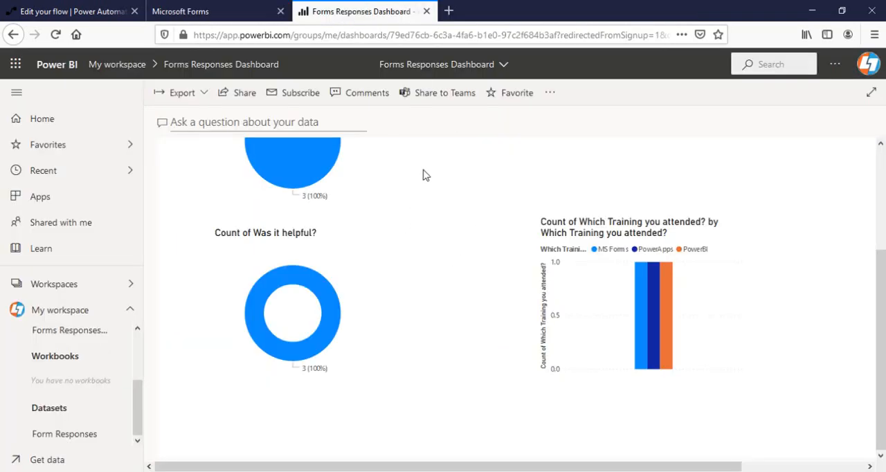
mouse_move(398, 200)
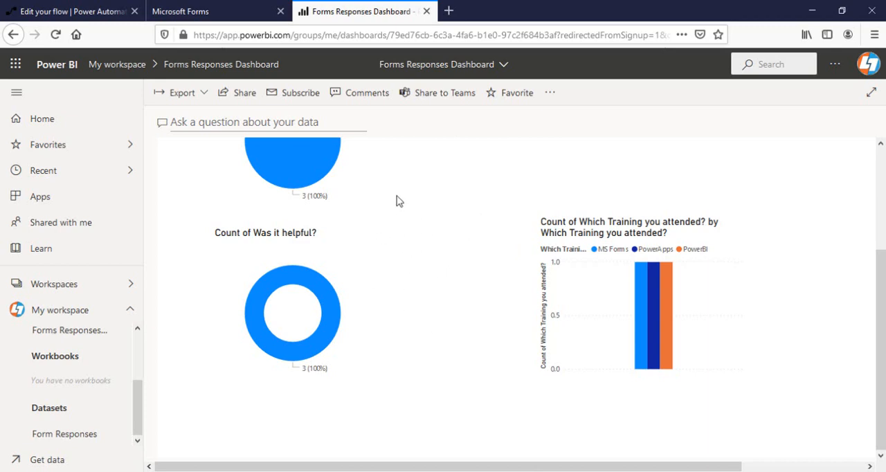
mouse_move(341, 149)
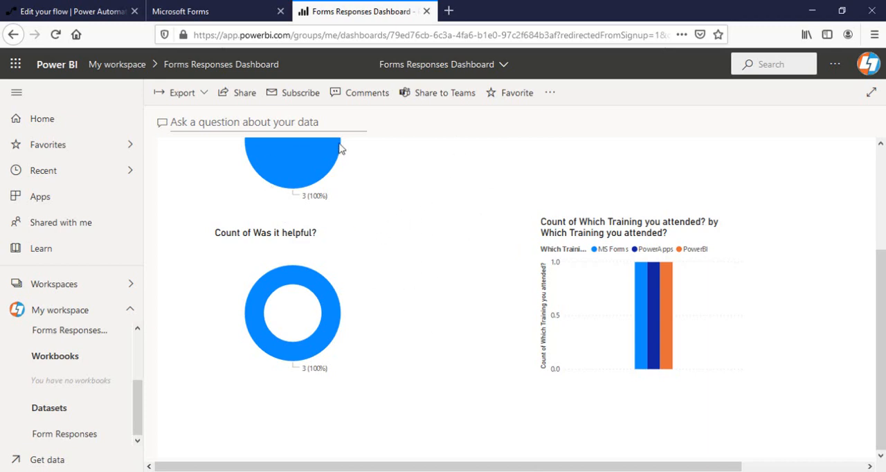
mouse_move(413, 270)
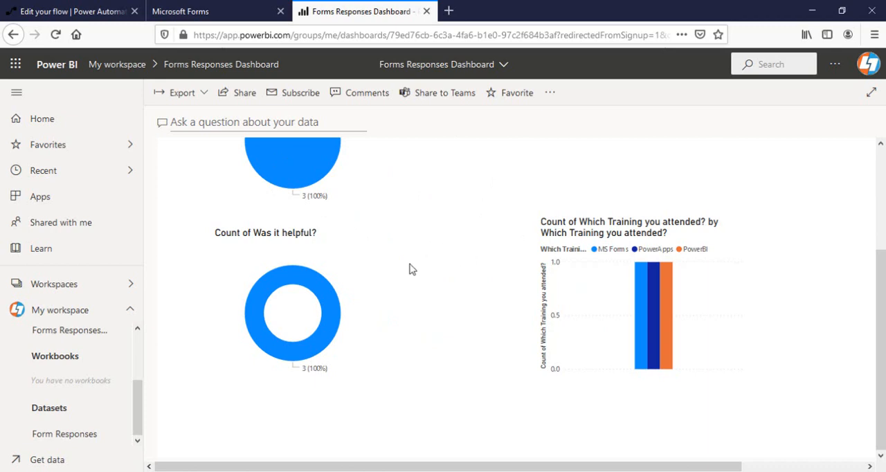
left_click(201, 11)
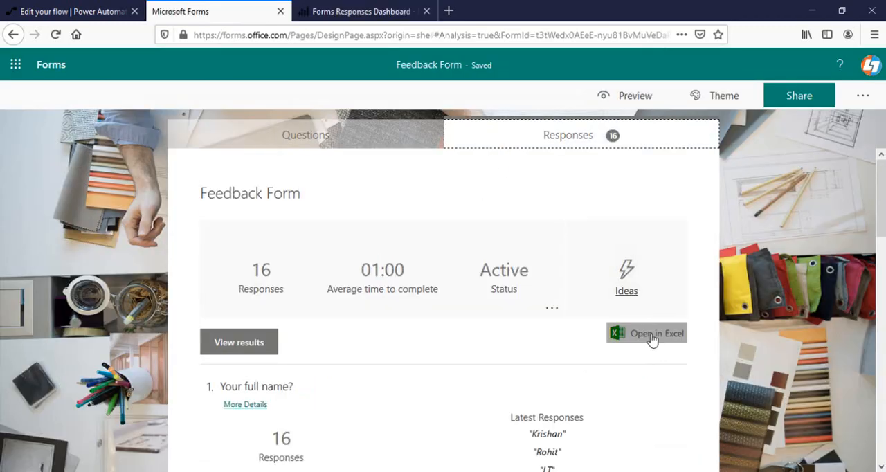
mouse_move(651, 336)
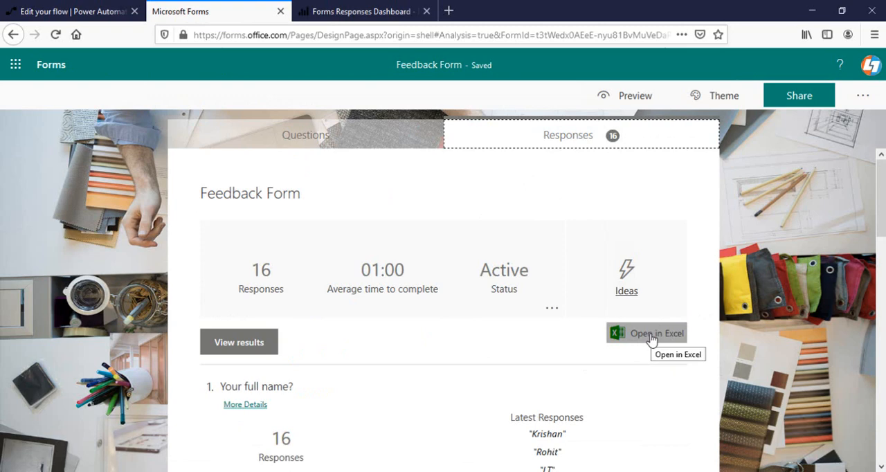